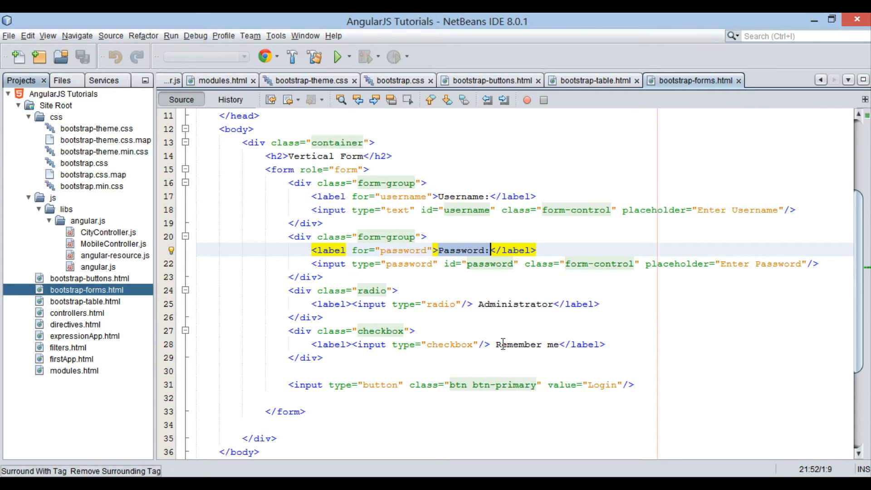
Focus the bootstrap-forms.html editor and bring up its context menu with Run File
{"action": "left_click", "coordinate": [596, 384]}
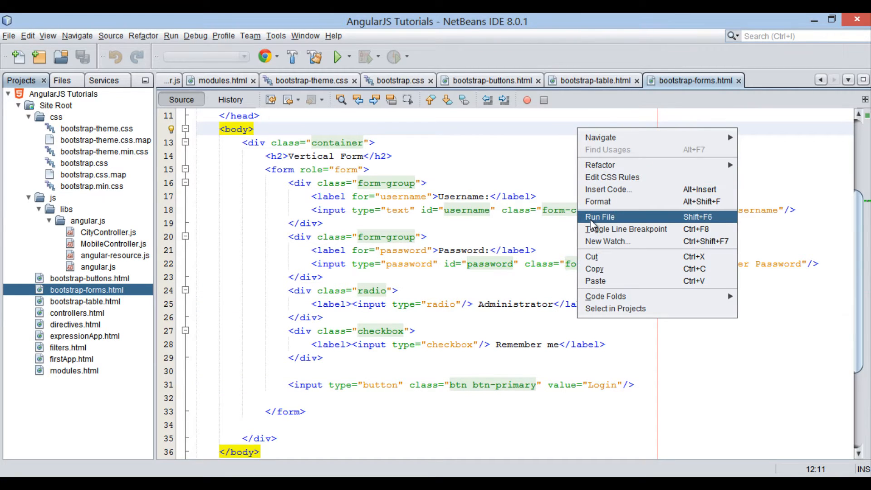
Run bootstrap-forms.html in Chrome and restore down the browser window
{"action": "left_click", "coordinate": [600, 217]}
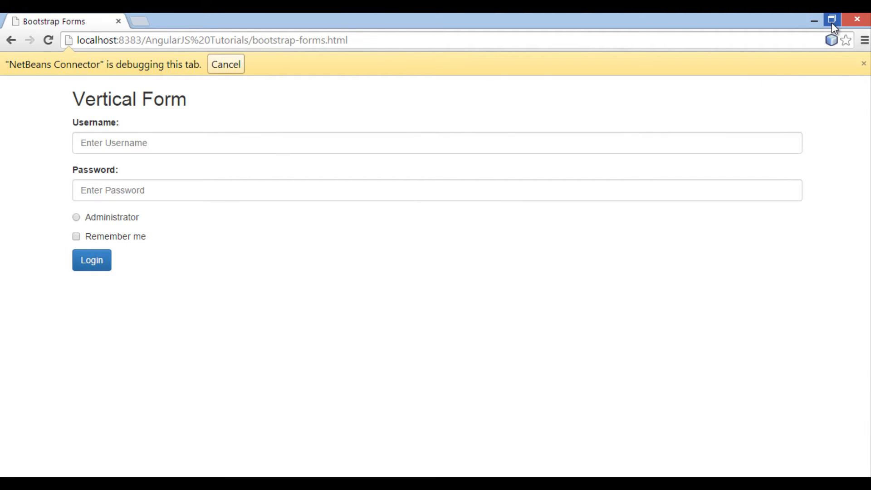
{"action": "left_click", "coordinate": [831, 19]}
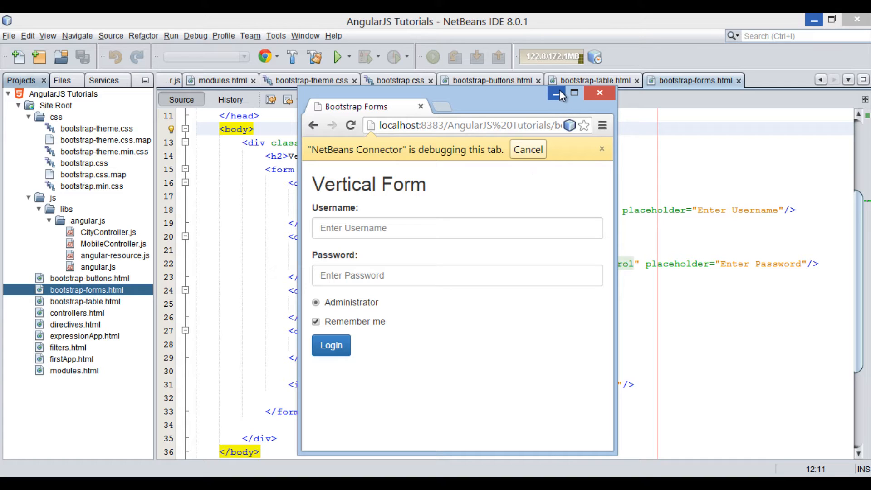
{"action": "mouse_move", "coordinate": [557, 92]}
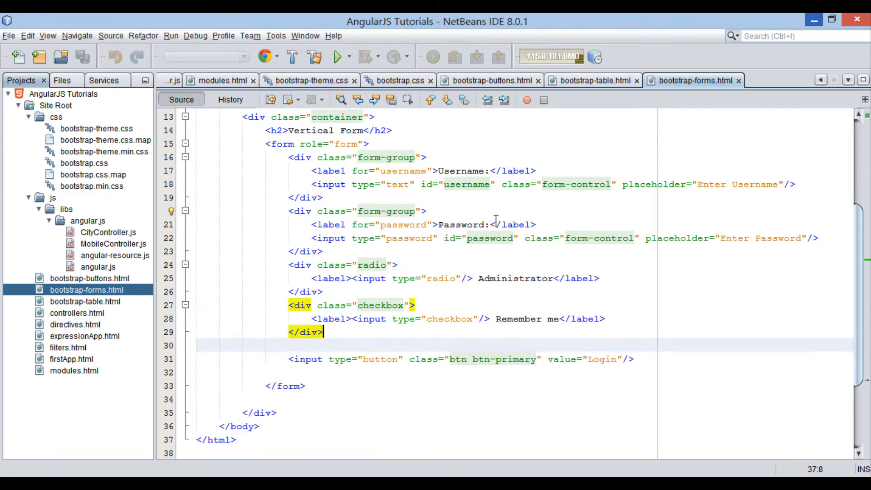
Copy bootstrap-forms.html into Site Root and rename the copy to events.html
{"action": "scroll", "scroll_direction": "up", "scroll_amount": 3}
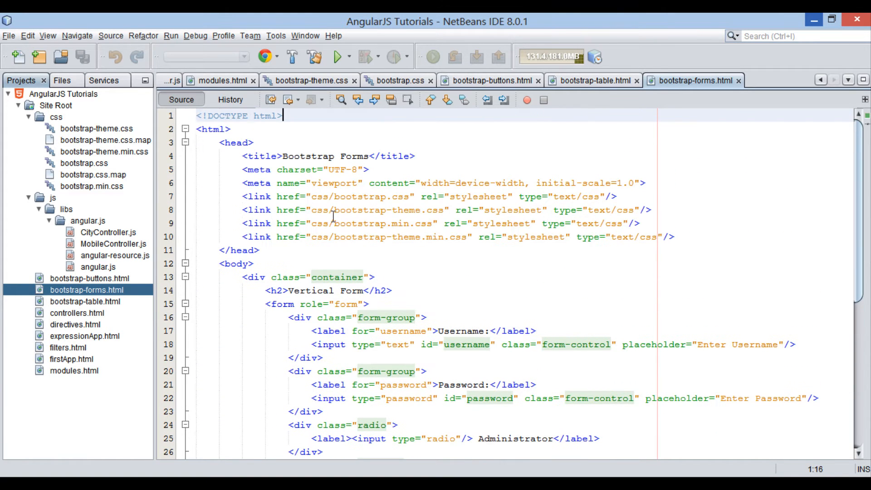
{"action": "right_click", "coordinate": [86, 290]}
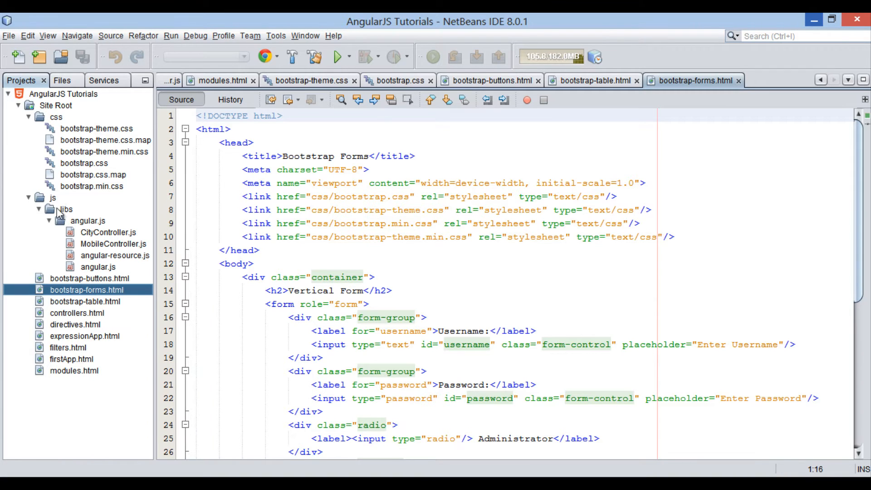
{"action": "right_click", "coordinate": [55, 105]}
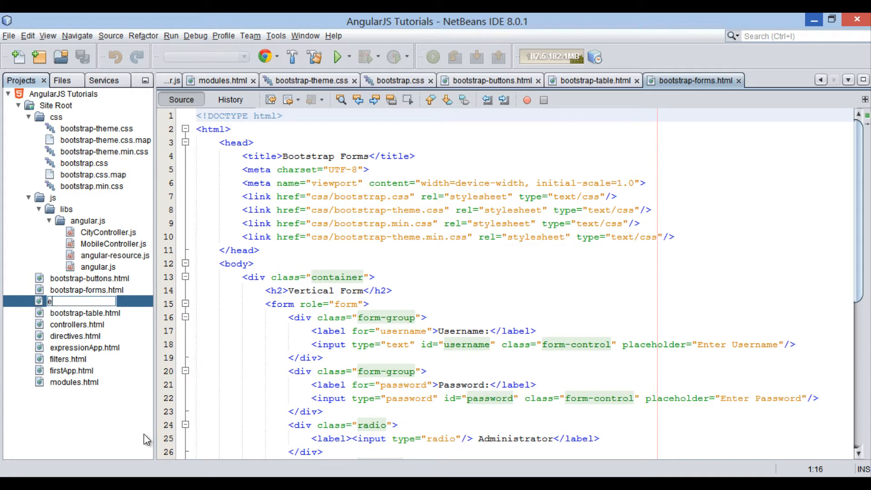
{"action": "type", "text": "vents.html"}
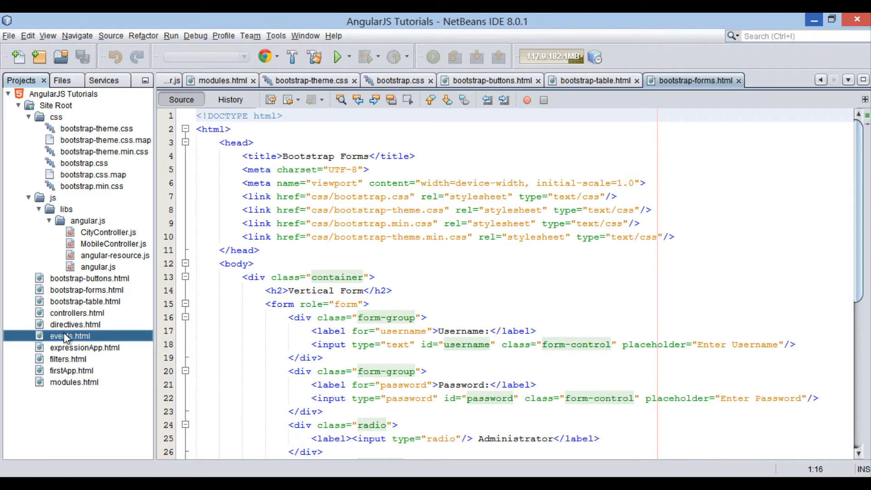
Open events.html and add a js/libs/angular.js script tag to its head
{"action": "double_click", "coordinate": [68, 335]}
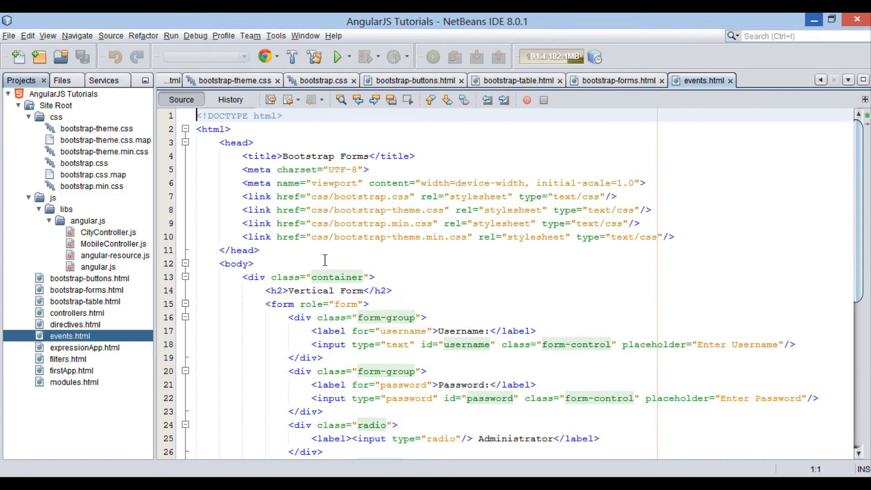
{"action": "left_click", "coordinate": [254, 262]}
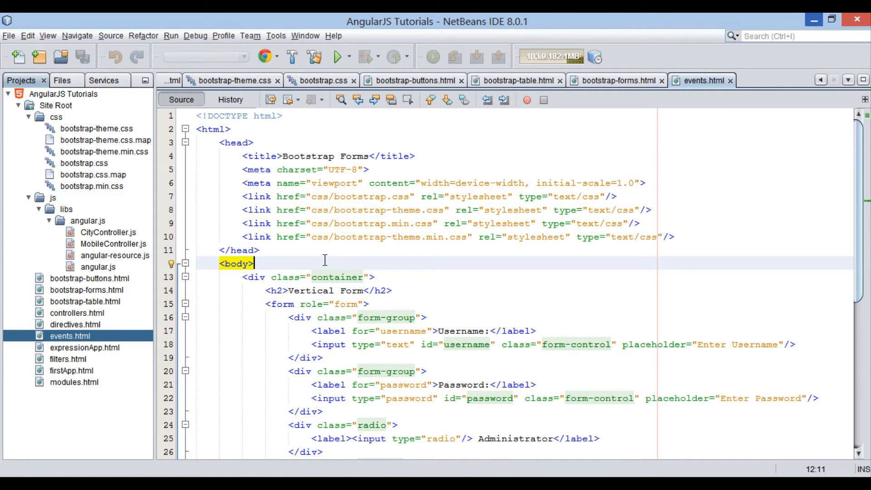
{"action": "mouse_move", "coordinate": [201, 268]}
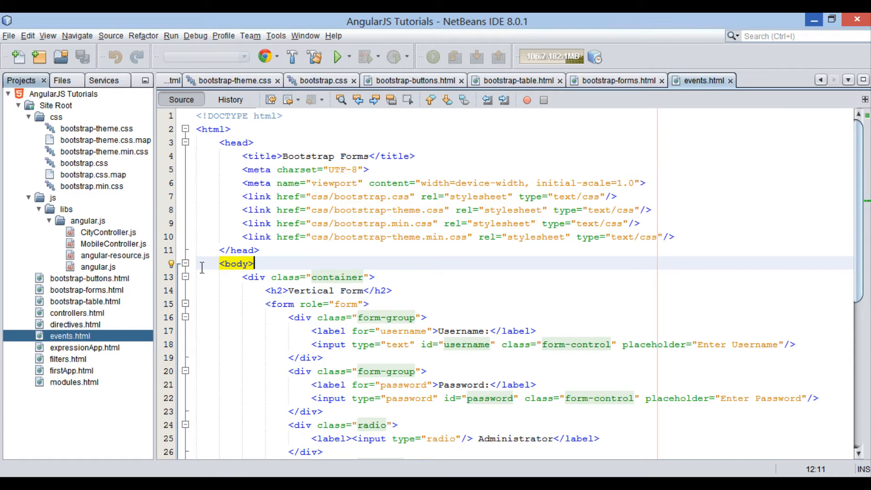
{"action": "left_click", "coordinate": [97, 267]}
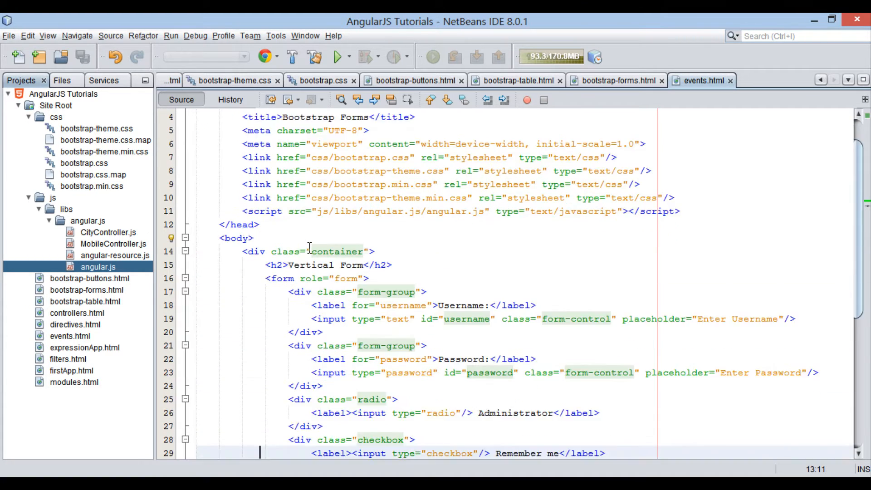
{"action": "scroll", "scroll_direction": "down", "scroll_amount": 3}
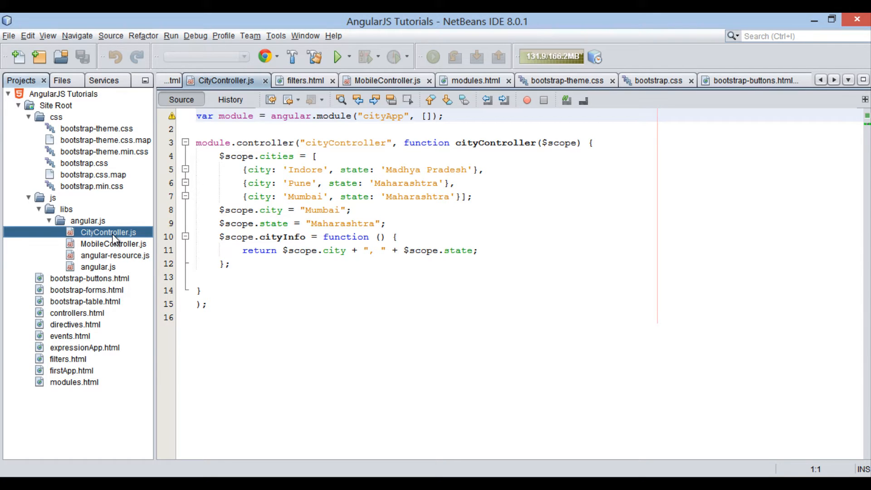
{"action": "mouse_move", "coordinate": [93, 223]}
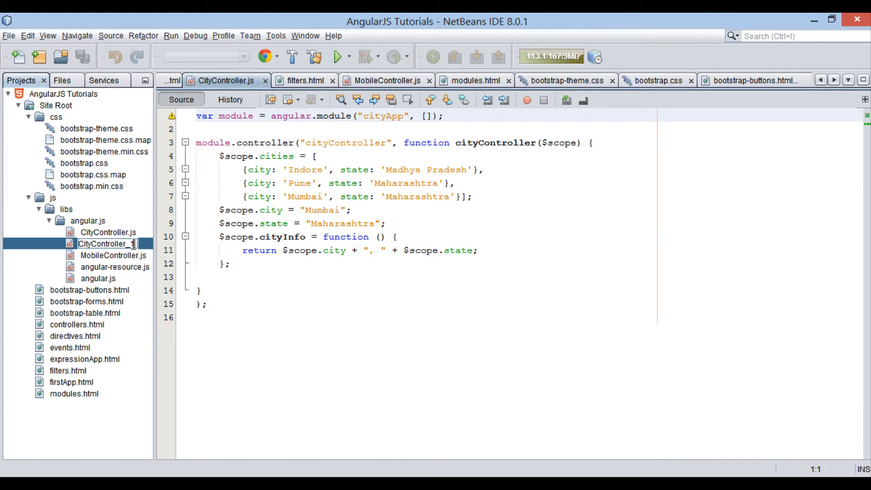
Rename the CityController.js copy to EventsController.js and open it
{"action": "key", "text": "BackSpace"}
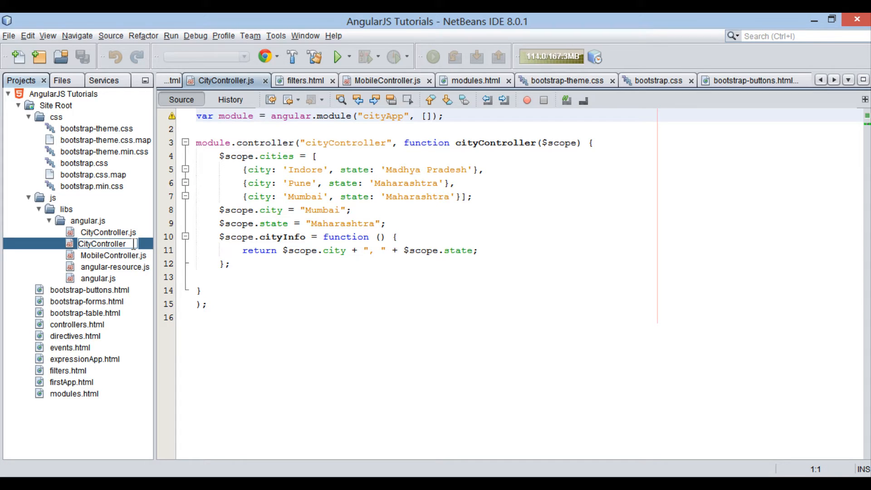
{"action": "key", "text": "BackSpace"}
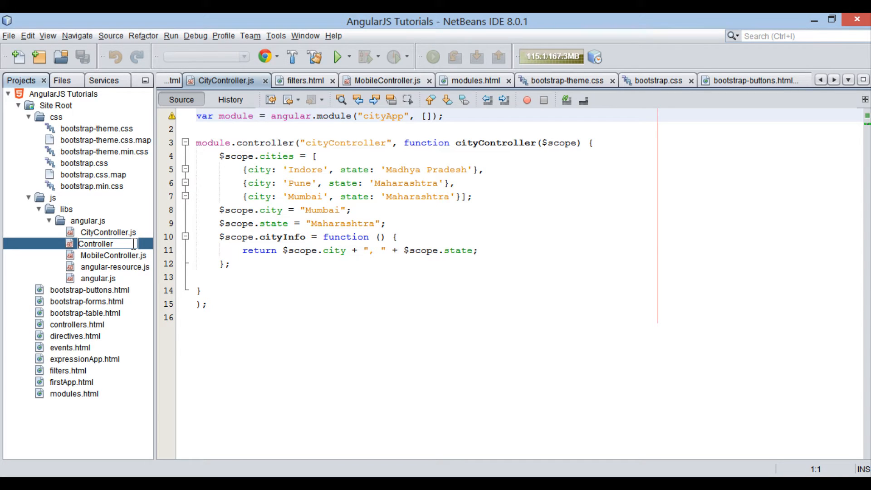
{"action": "type", "text": "EventController"}
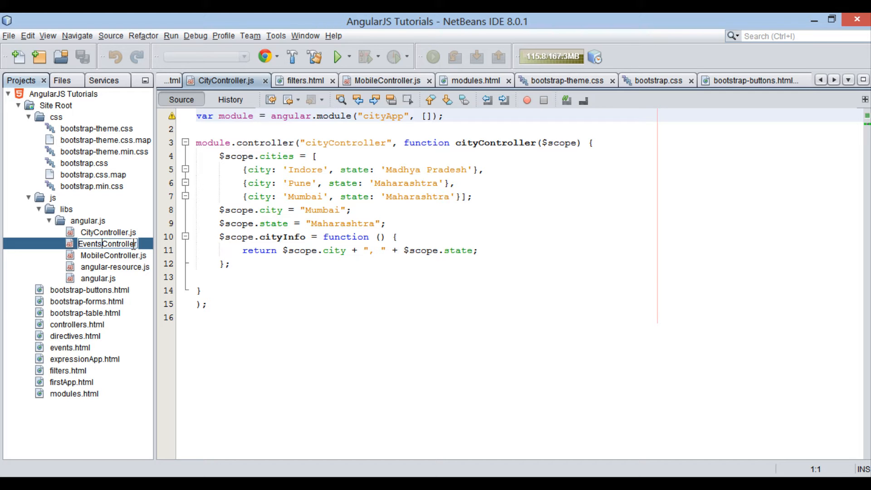
{"action": "double_click", "coordinate": [113, 243]}
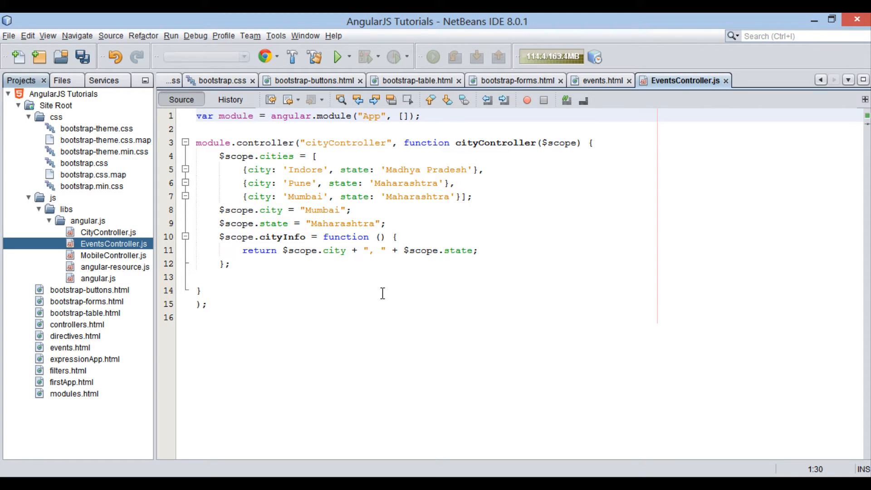
Rename the module to eventApp and the controller to eventsController, deleting the city code
{"action": "type", "text": "eventApp"}
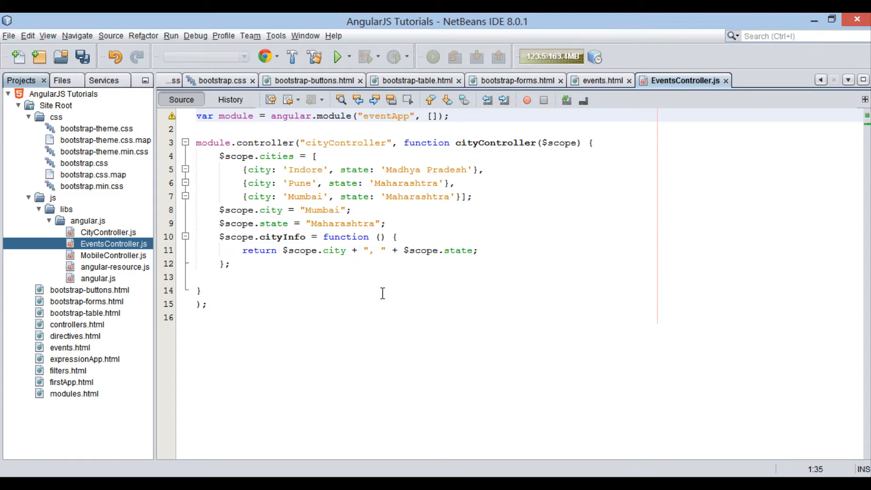
{"action": "left_click", "coordinate": [366, 142]}
{"action": "type", "text": "events"}
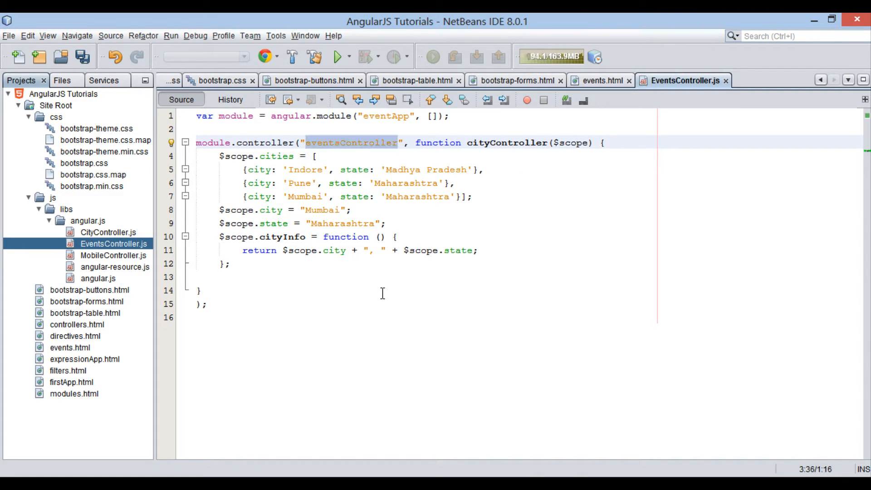
{"action": "left_click", "coordinate": [452, 143]}
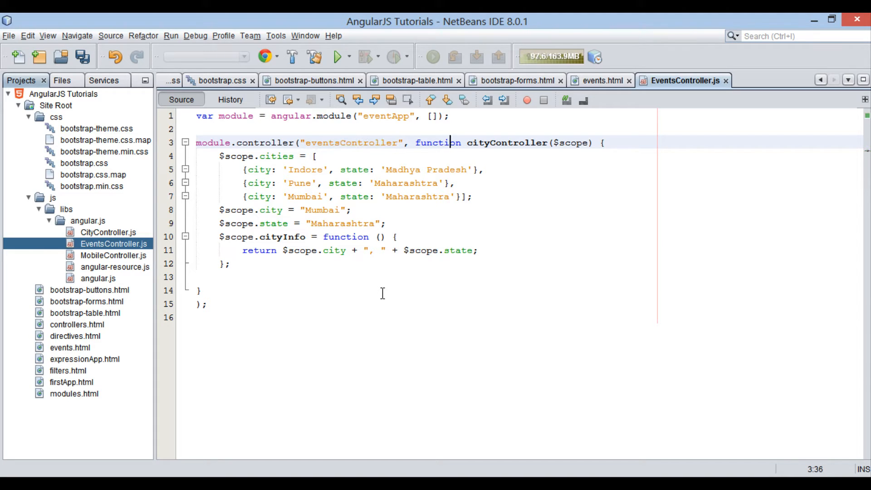
{"action": "double_click", "coordinate": [505, 143]}
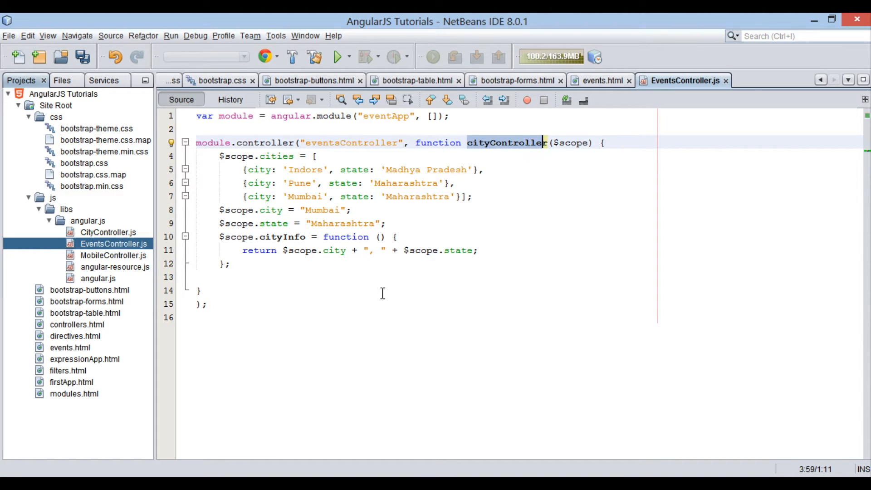
{"action": "type", "text": "eventsController"}
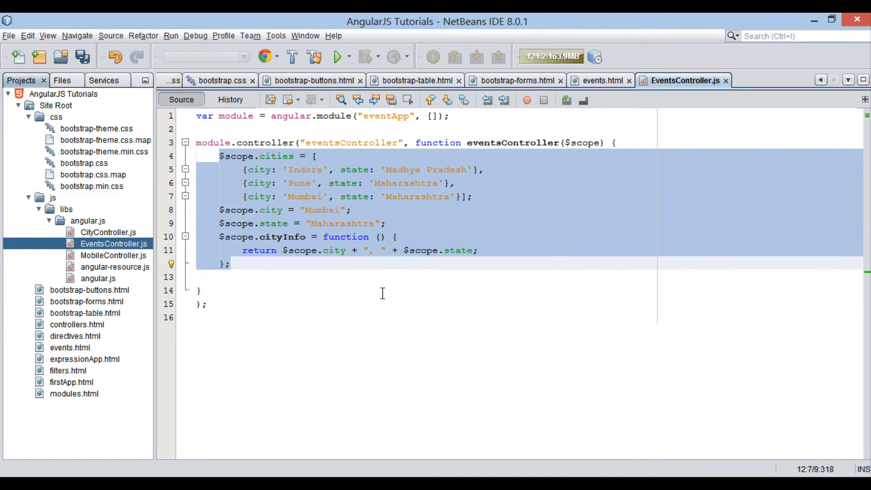
{"action": "key", "text": "Delete"}
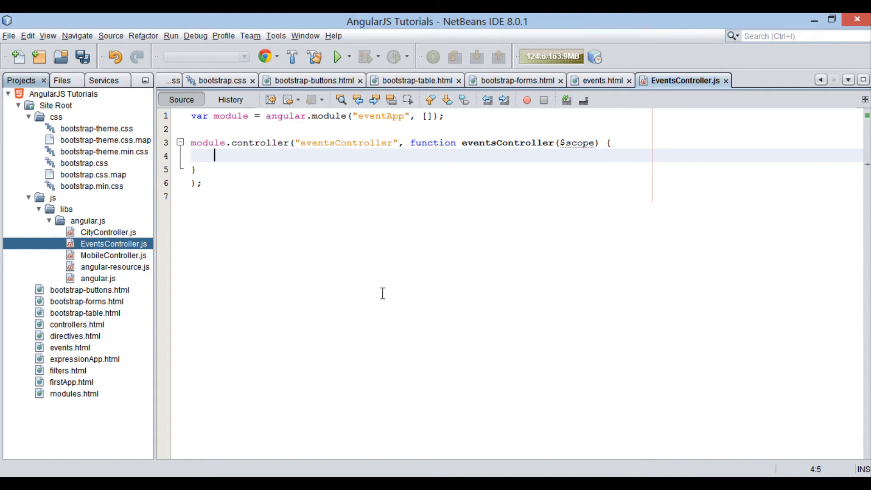
{"action": "key", "text": "ctrl+s"}
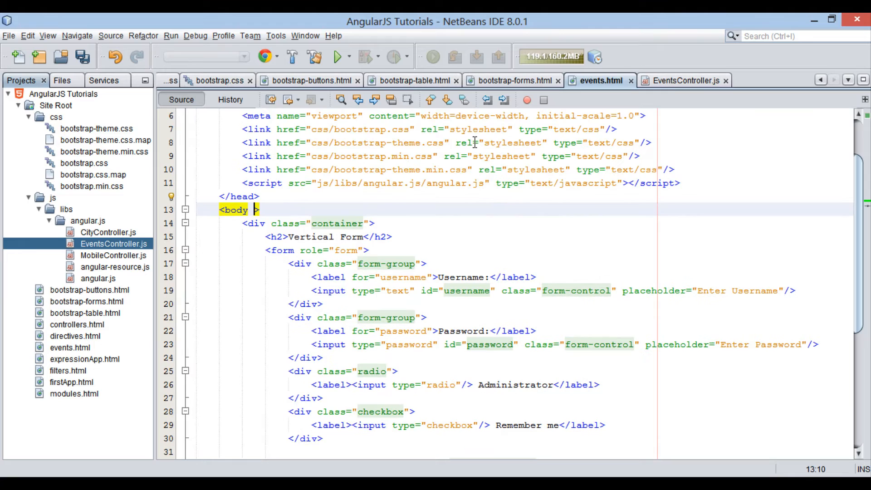
Add ng-app="eventApp" and ng-controller="eventsController" to the events.html body tag and save
{"action": "type", "text": "ng-app=\""}
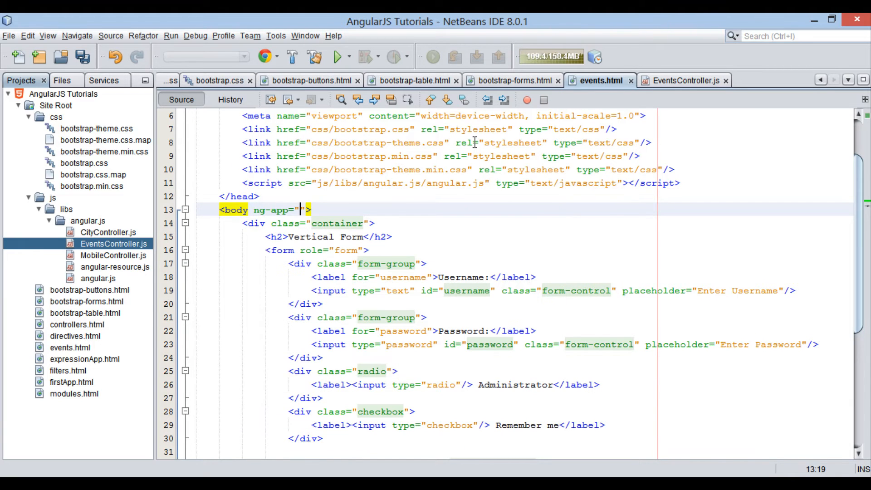
{"action": "type", "text": "eventApp"}
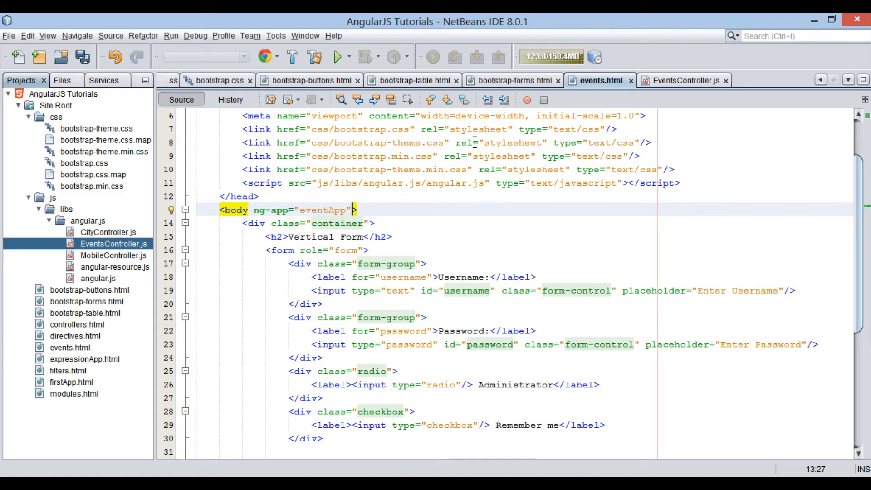
{"action": "type", "text": "ng-controller=\""}
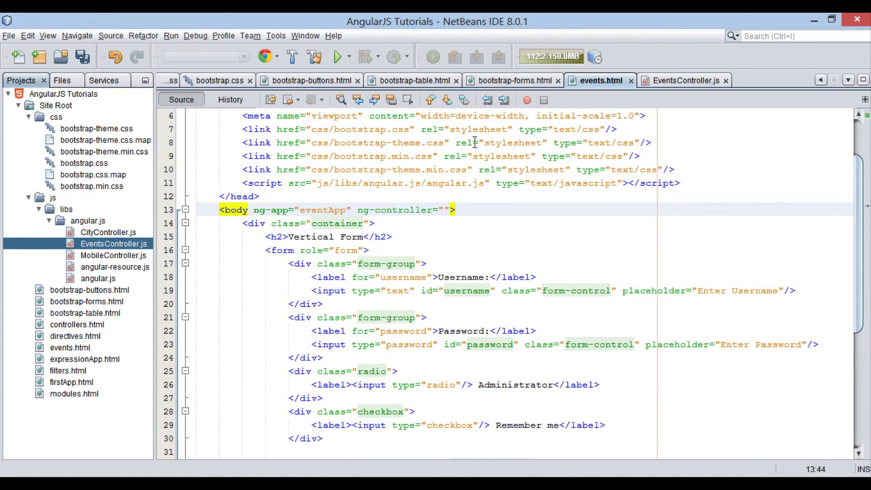
{"action": "left_click", "coordinate": [681, 81]}
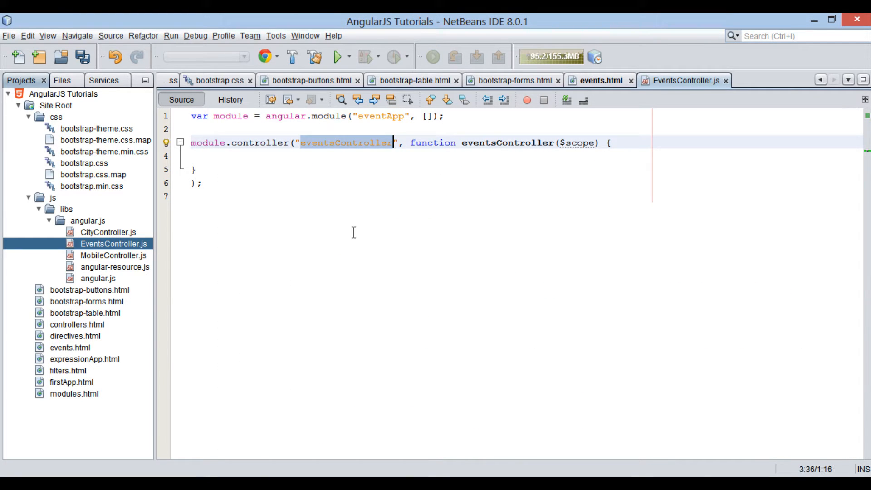
{"action": "left_click", "coordinate": [597, 79]}
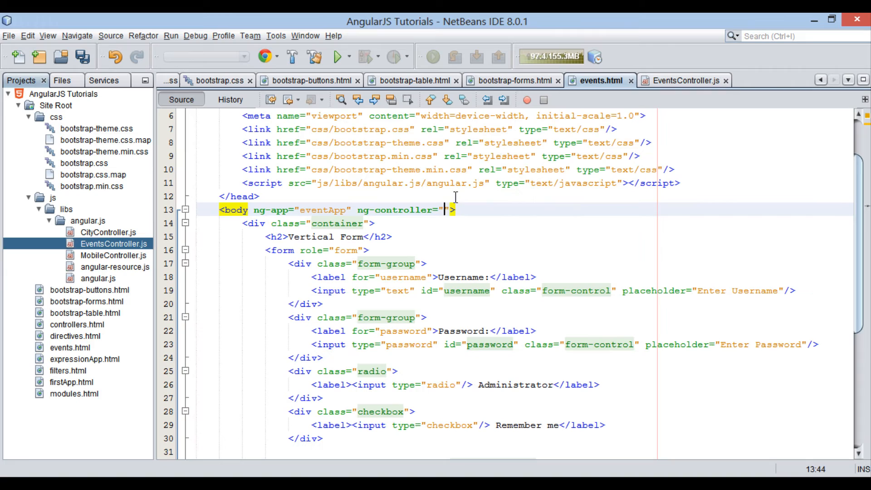
{"action": "type", "text": "eventsController"}
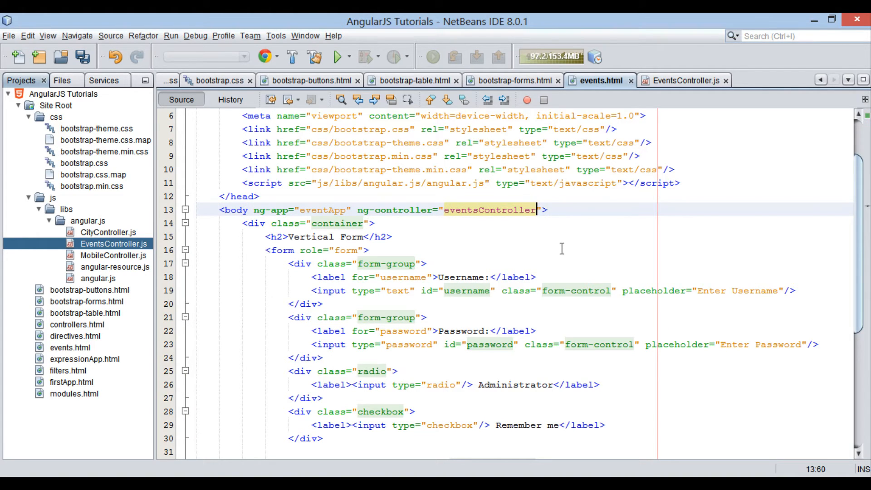
{"action": "key", "text": "ctrl+s"}
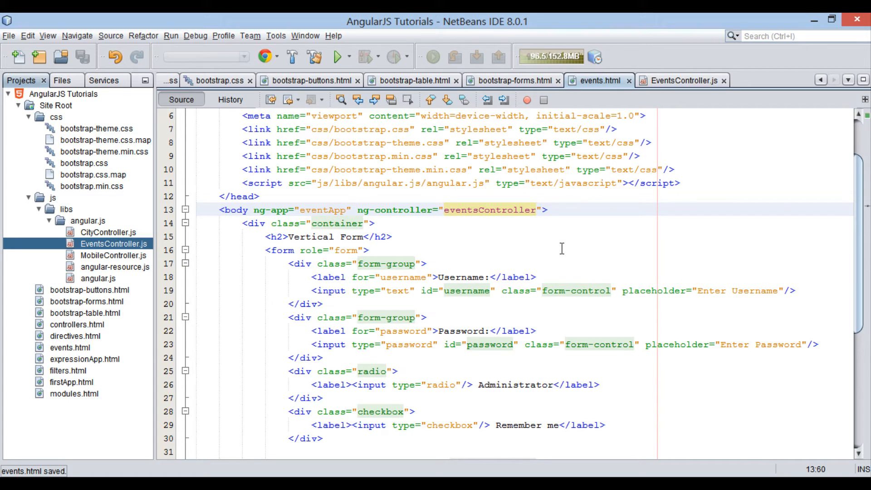
{"action": "left_click", "coordinate": [534, 384]}
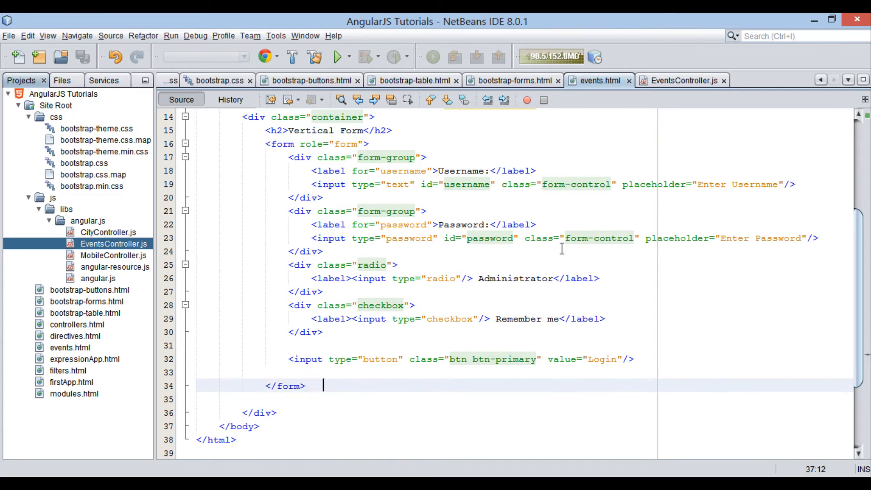
Give the Login button ng-click="login()" and save events.html
{"action": "left_click", "coordinate": [563, 359]}
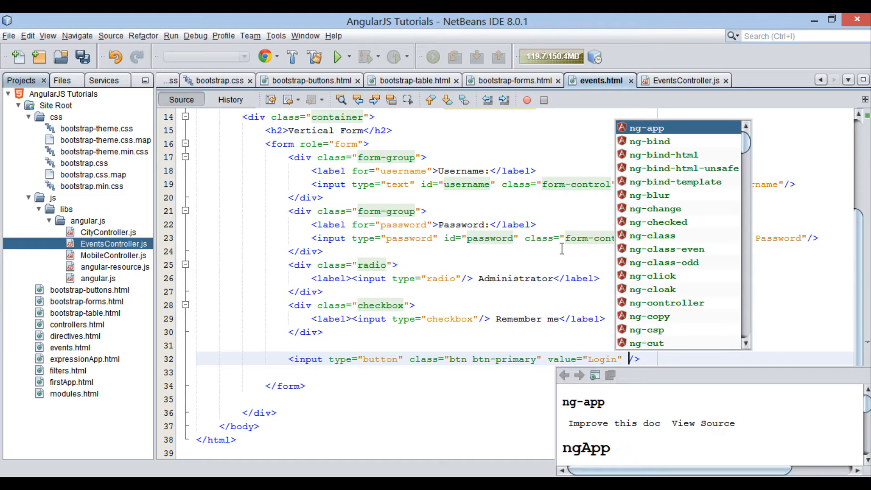
{"action": "type", "text": "ng-click=\""}
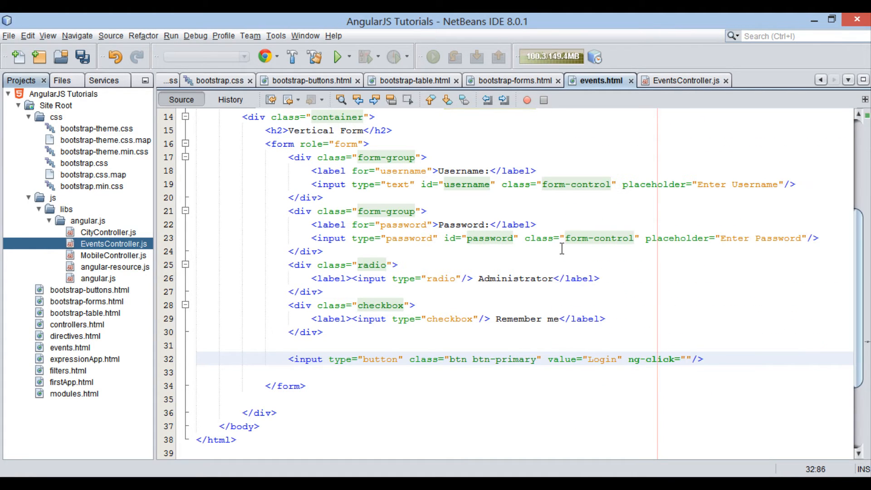
{"action": "left_click", "coordinate": [686, 358]}
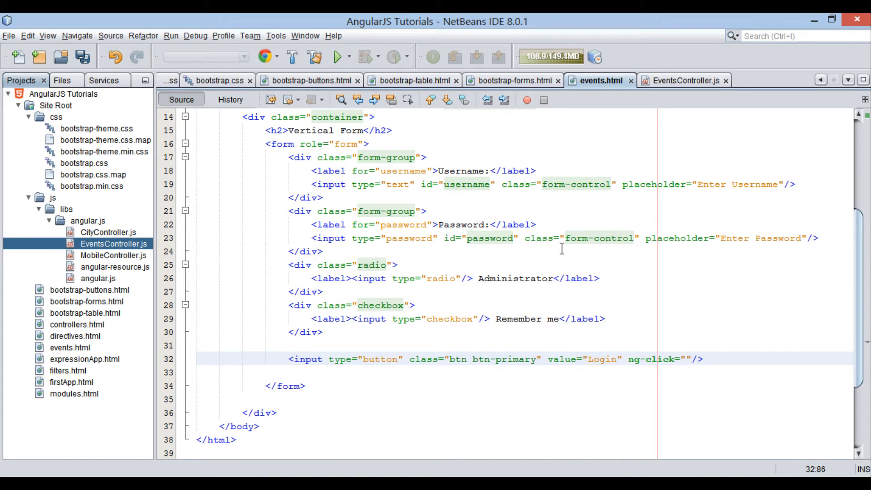
{"action": "type", "text": "login"}
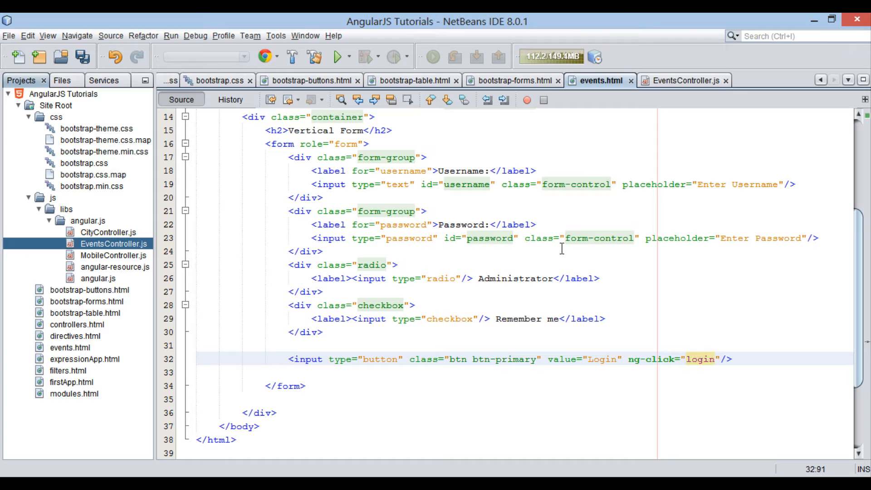
{"action": "type", "text": "()"}
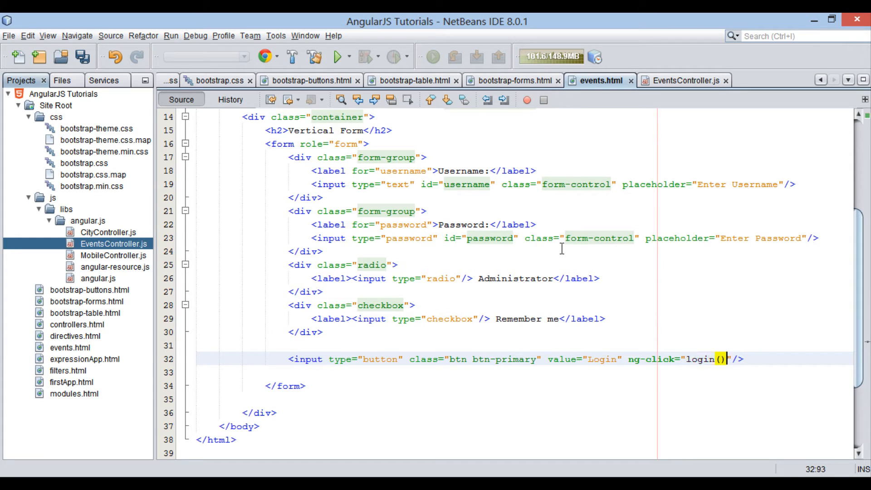
{"action": "key", "text": "ctrl+s"}
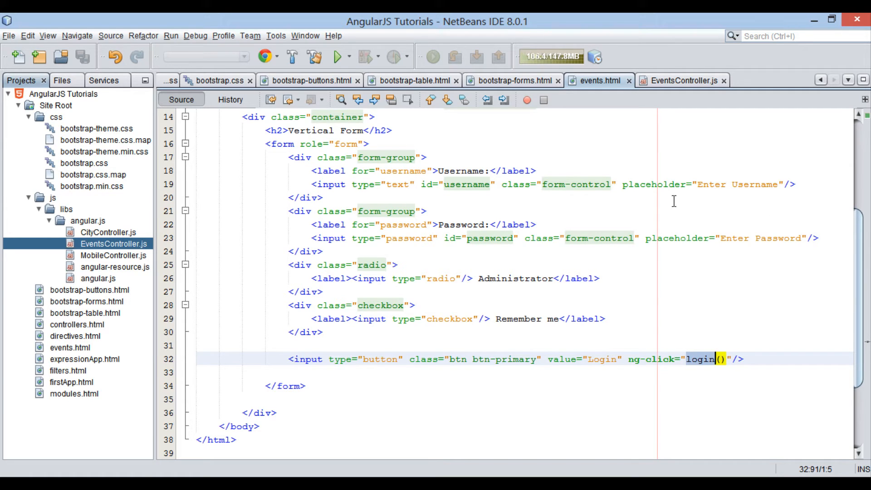
{"action": "left_click", "coordinate": [594, 183]}
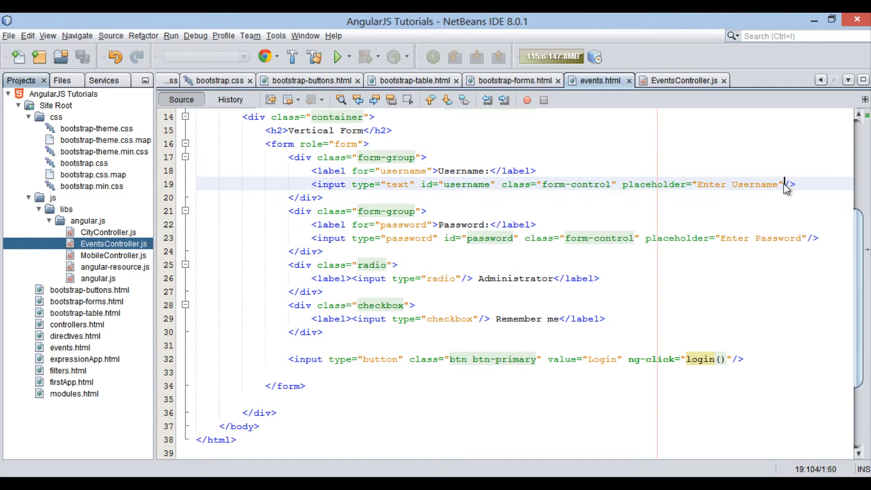
Put ng-model="username" on a new line of the username input
{"action": "key", "text": "enter"}
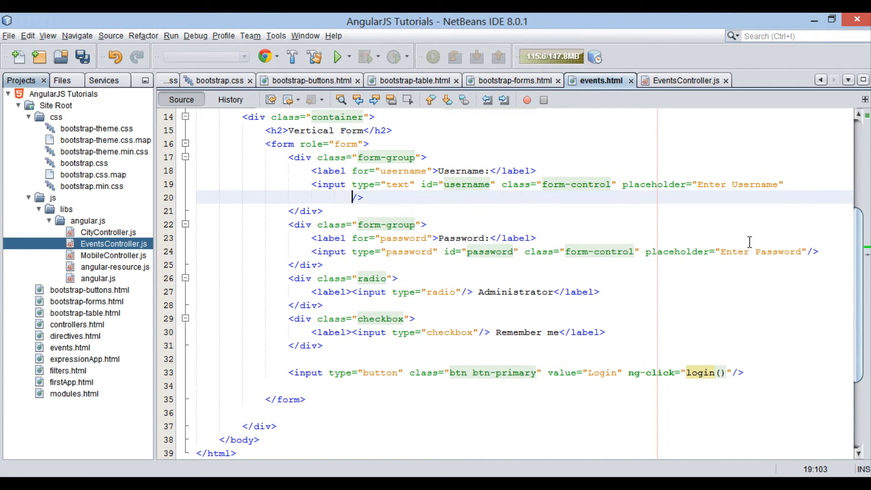
{"action": "type", "text": "ng-model=\""}
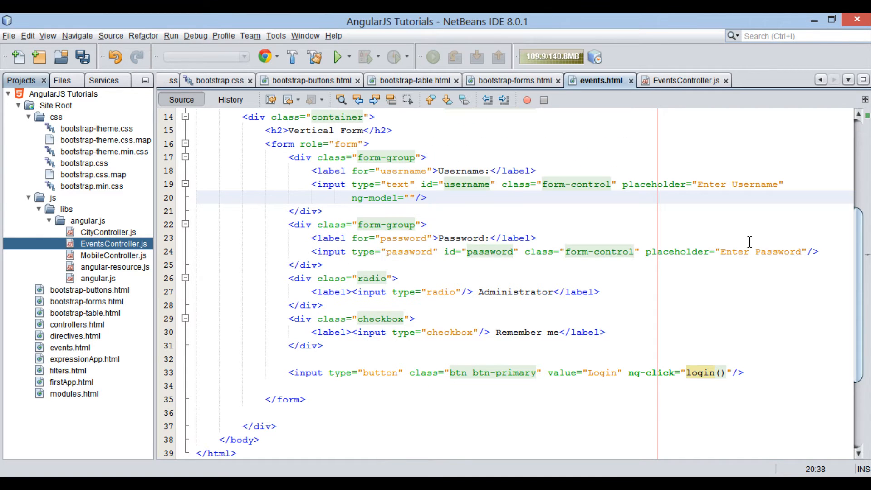
{"action": "type", "text": "user"}
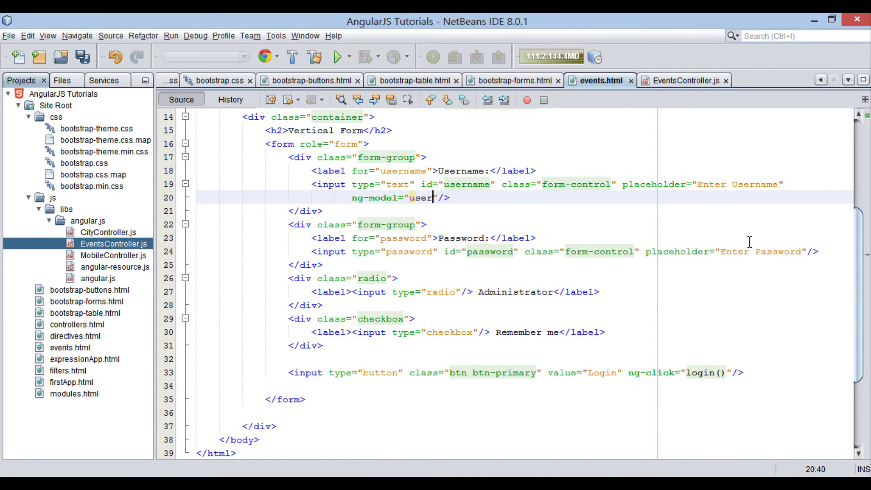
{"action": "type", "text": "name"}
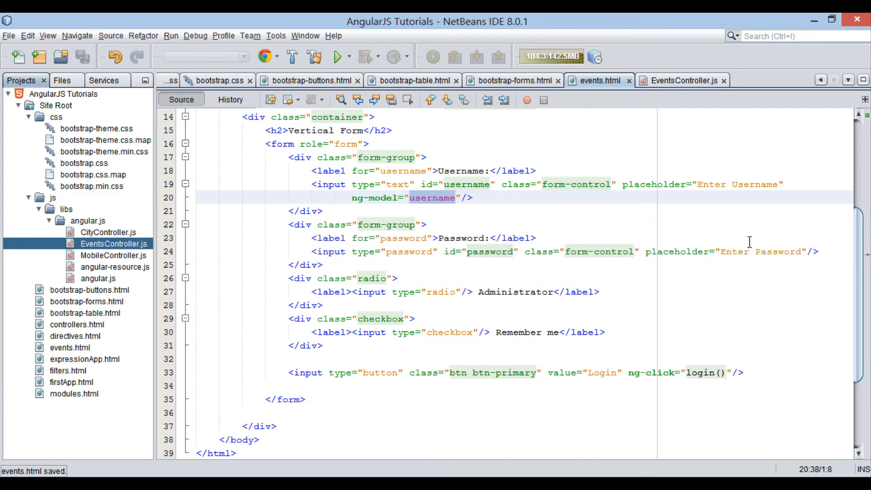
{"action": "left_click", "coordinate": [716, 372]}
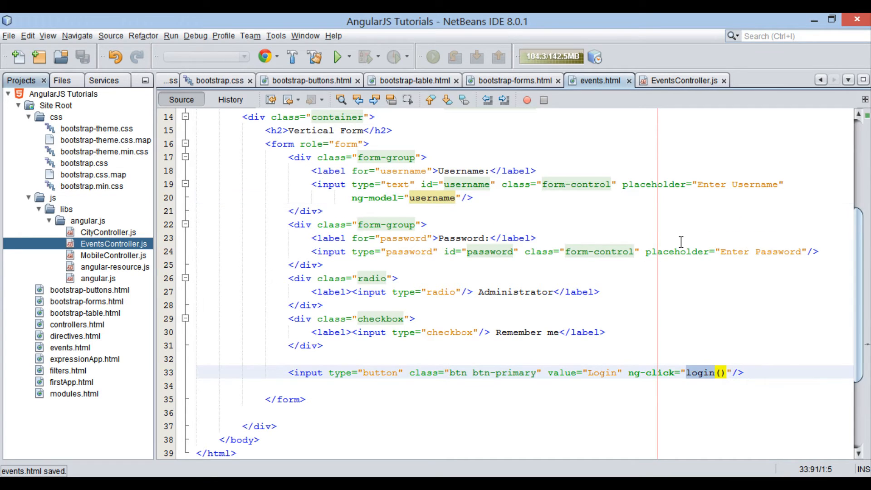
Define a $scope.login function in EventsController.js
{"action": "left_click", "coordinate": [682, 80]}
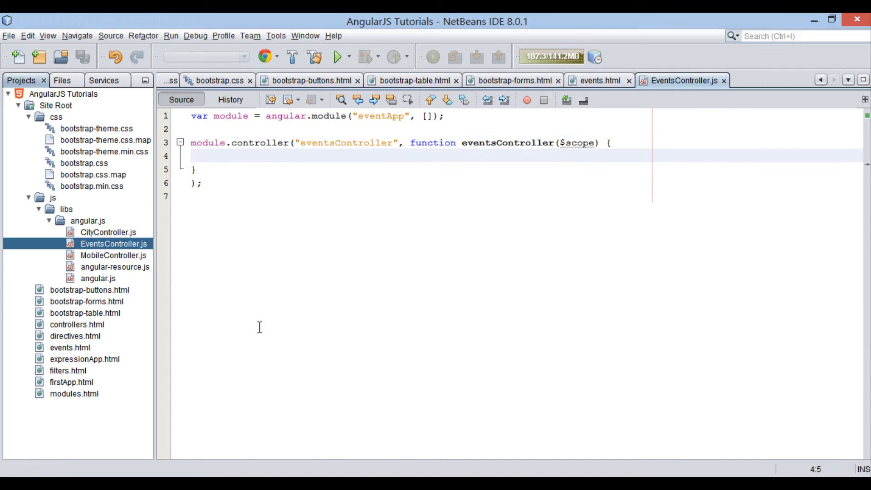
{"action": "type", "text": "$scope.login = fu"}
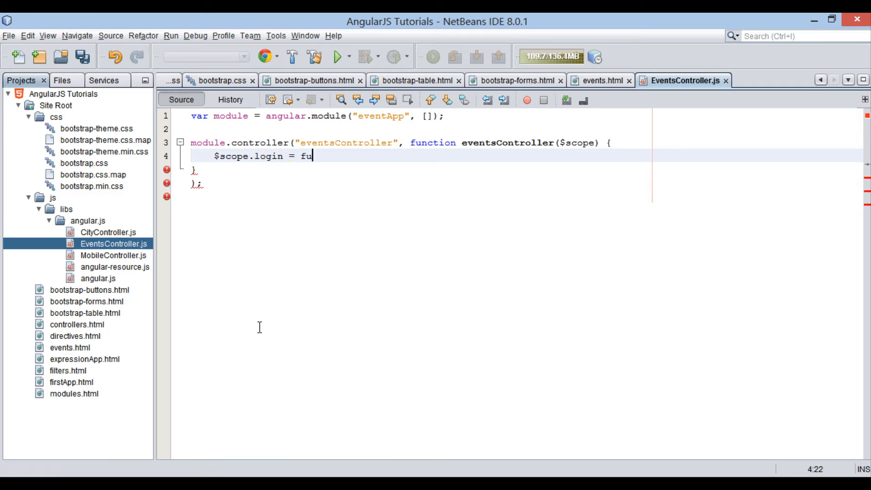
{"action": "type", "text": "nction"}
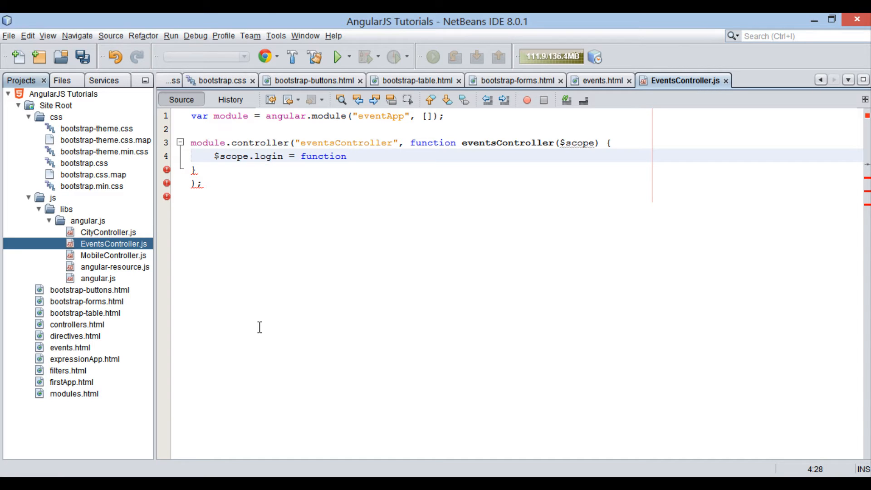
{"action": "type", "text": "() {"}
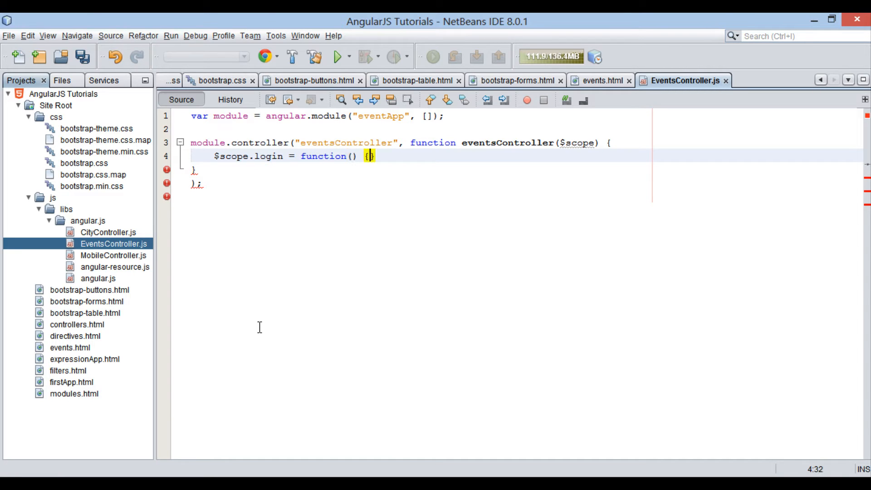
{"action": "key", "text": "enter"}
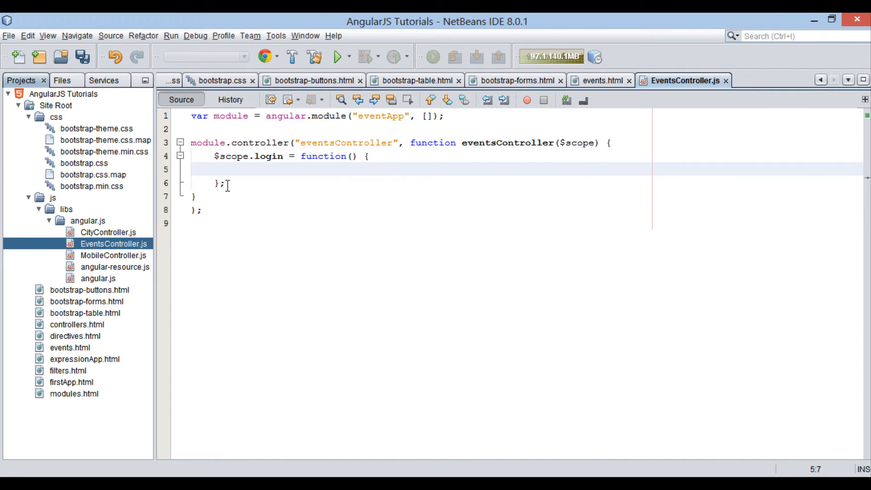
Make login alert "Welcome " plus $scope.username and "!!!.", then return to events.html
{"action": "type", "text": "alert"}
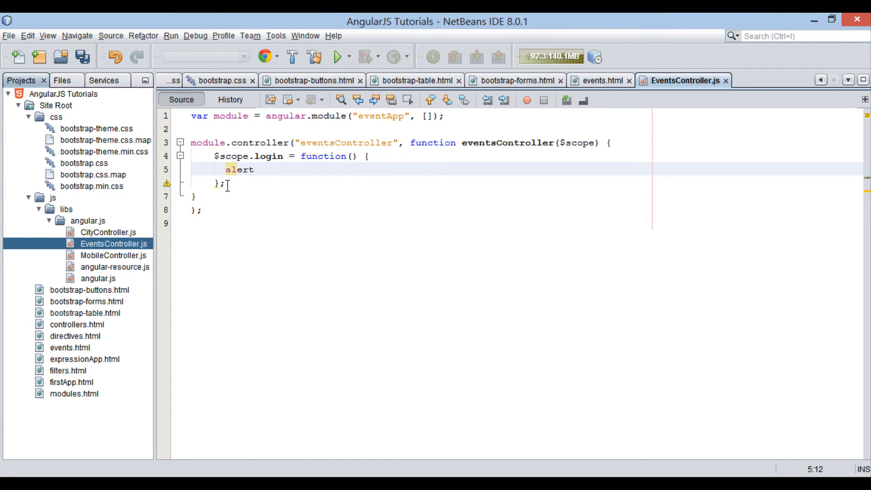
{"action": "type", "text": "();"}
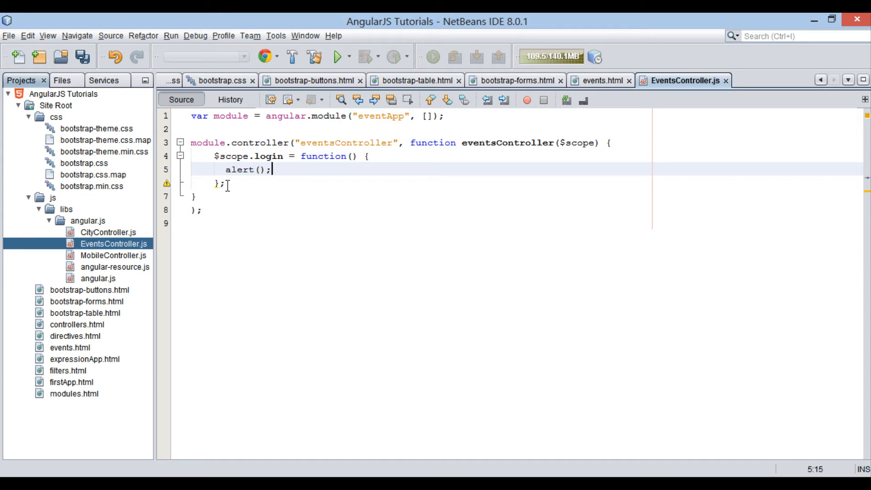
{"action": "type", "text": "\"\""}
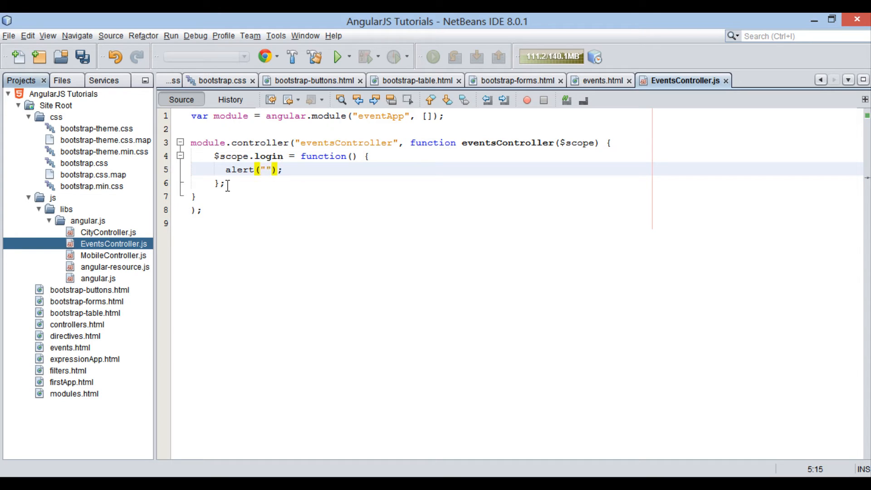
{"action": "type", "text": "Welc"}
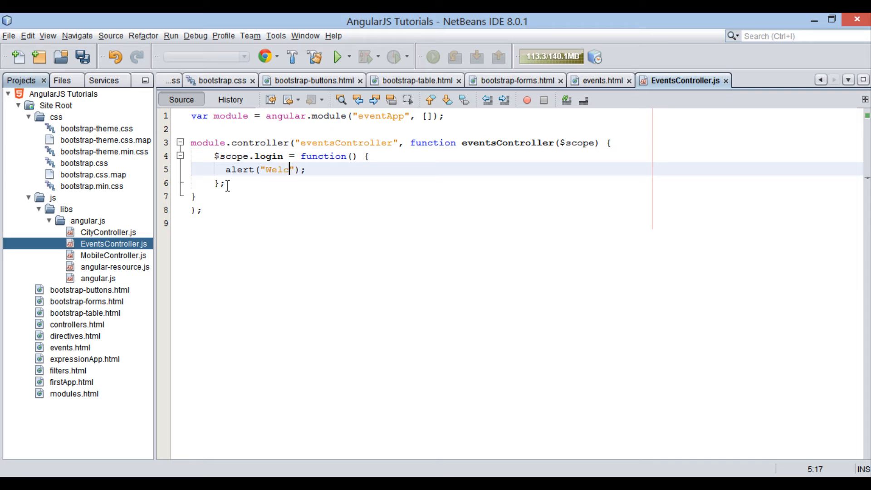
{"action": "type", "text": "ome \" + $scope.username"}
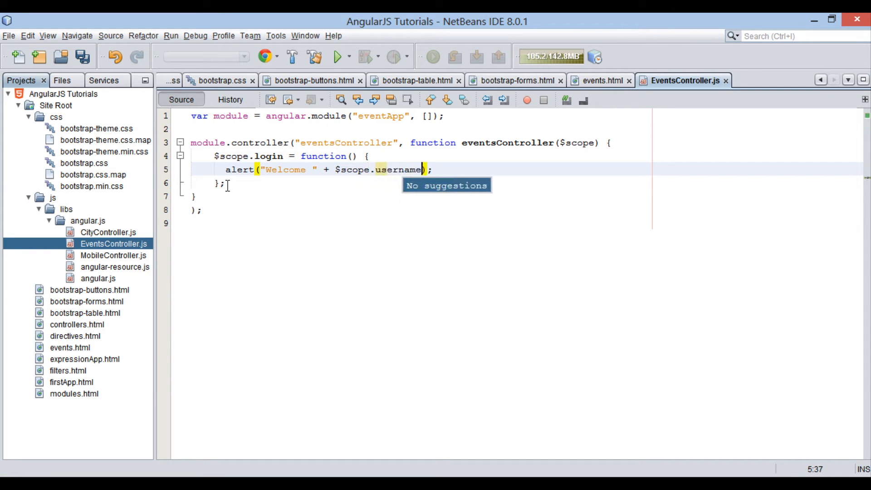
{"action": "type", "text": "+ \"\""}
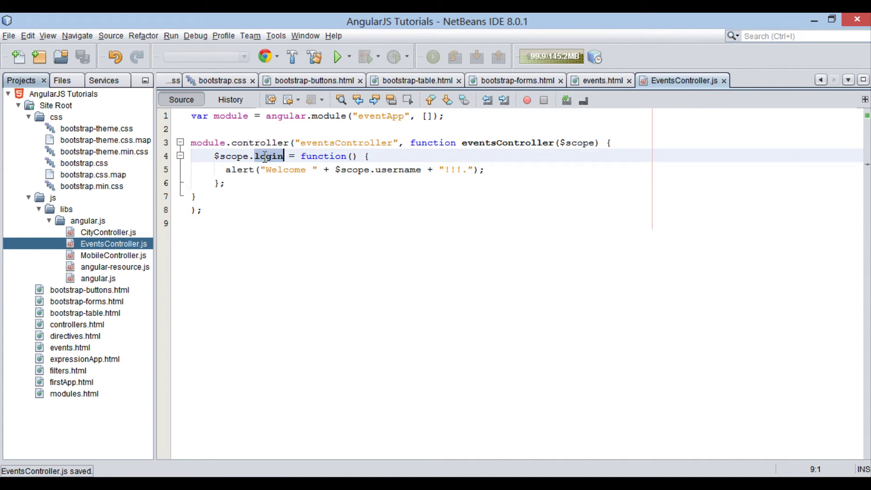
{"action": "left_click", "coordinate": [595, 81]}
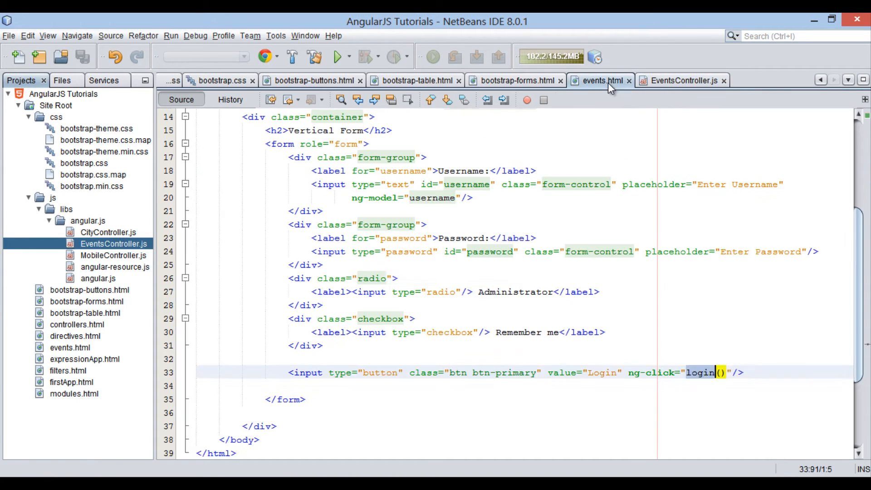
{"action": "scroll", "scroll_direction": "up", "scroll_amount": 3}
{"action": "type", "text": "<script src=\"js/libs/angular.js/EventsController.js\" type=\"text/javascript\"></script>"}
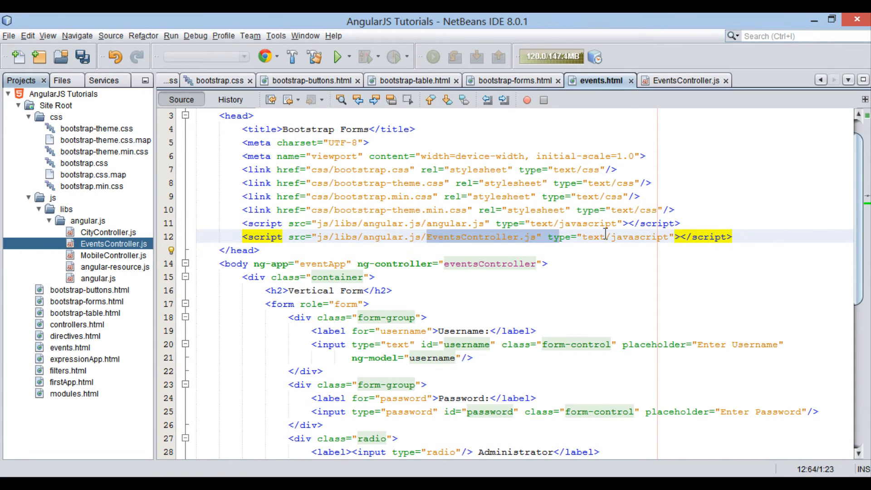
{"action": "key", "text": "ctrl+s"}
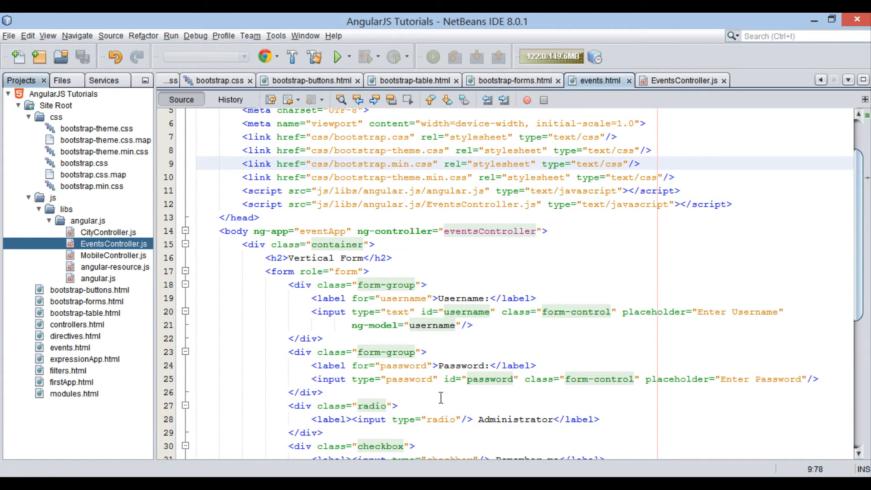
Run events.html in Chrome, log in as Hubberspot, and dismiss the 'Welcome Hubberspot!!!.' alert
{"action": "left_click", "coordinate": [339, 57]}
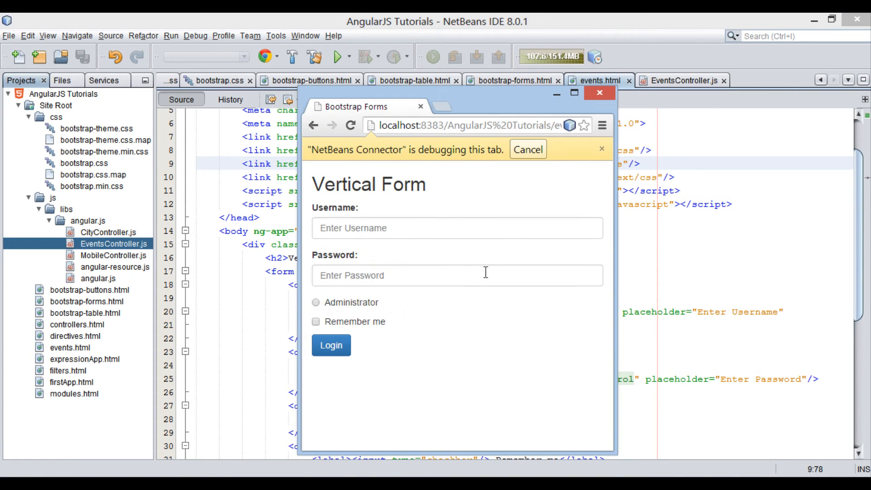
{"action": "left_click", "coordinate": [457, 228]}
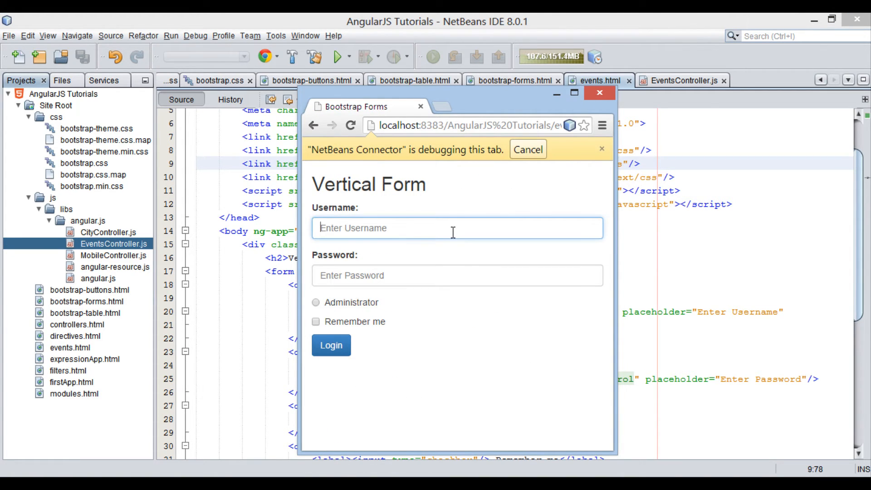
{"action": "type", "text": "Hubbe"}
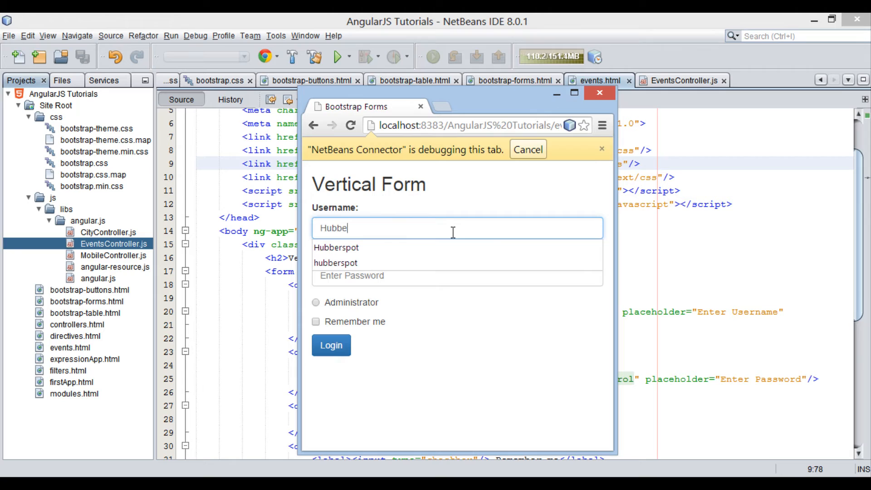
{"action": "left_click", "coordinate": [335, 247]}
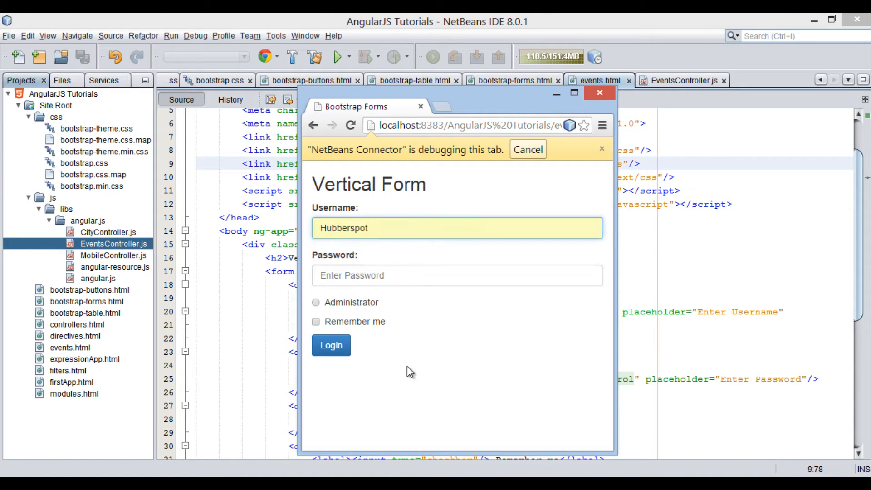
{"action": "left_click", "coordinate": [331, 345]}
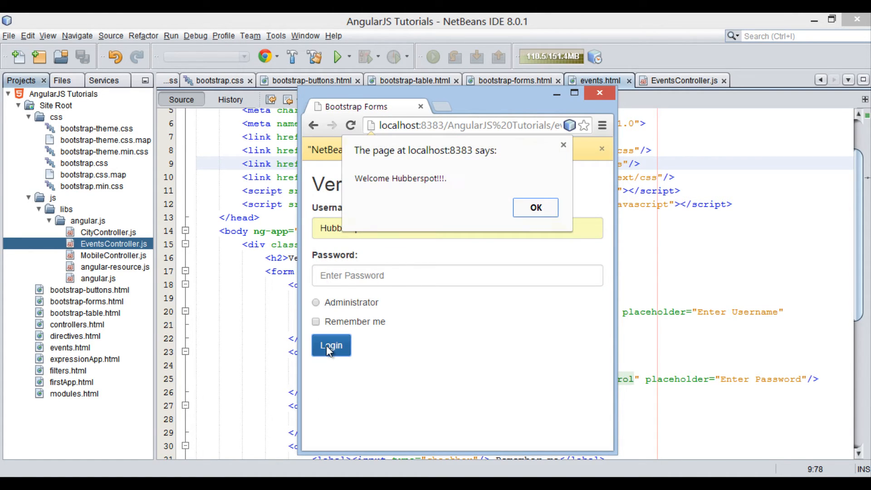
{"action": "mouse_move", "coordinate": [358, 183]}
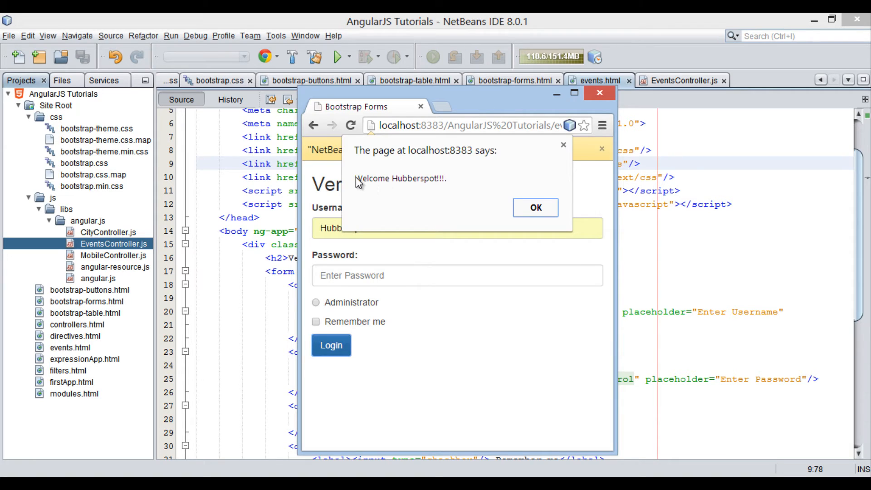
{"action": "mouse_move", "coordinate": [472, 191]}
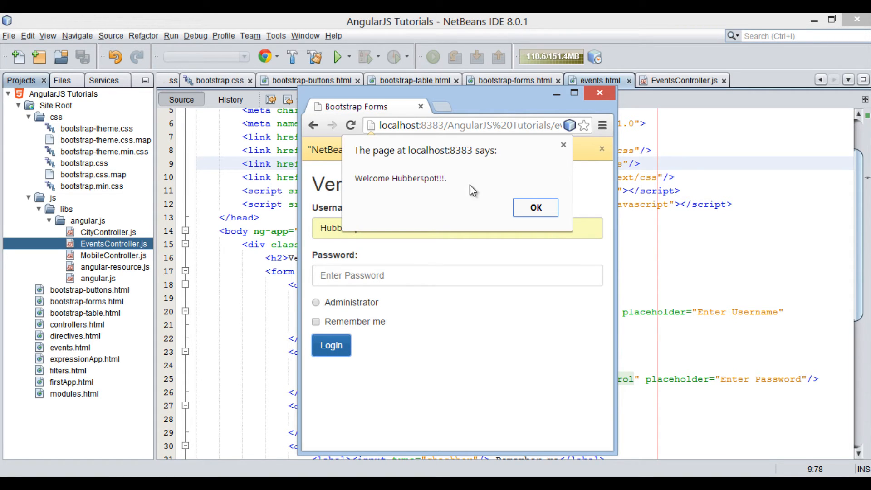
{"action": "left_click", "coordinate": [534, 207]}
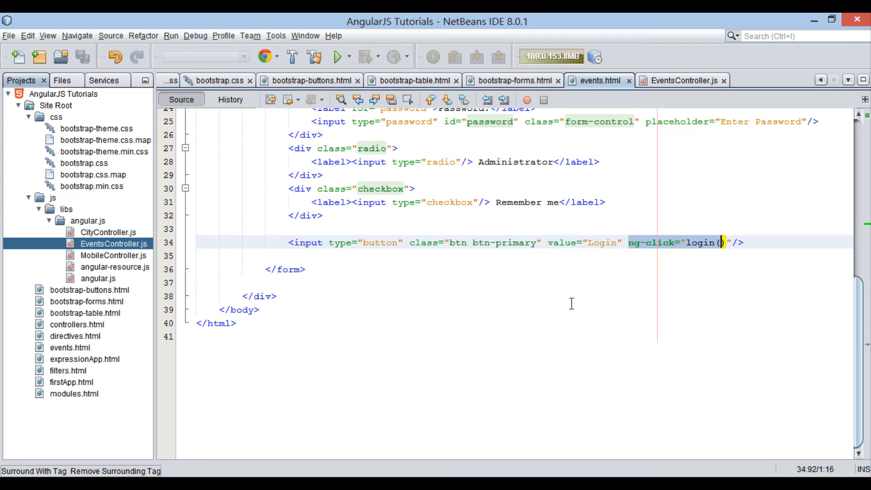
{"action": "left_click", "coordinate": [238, 310]}
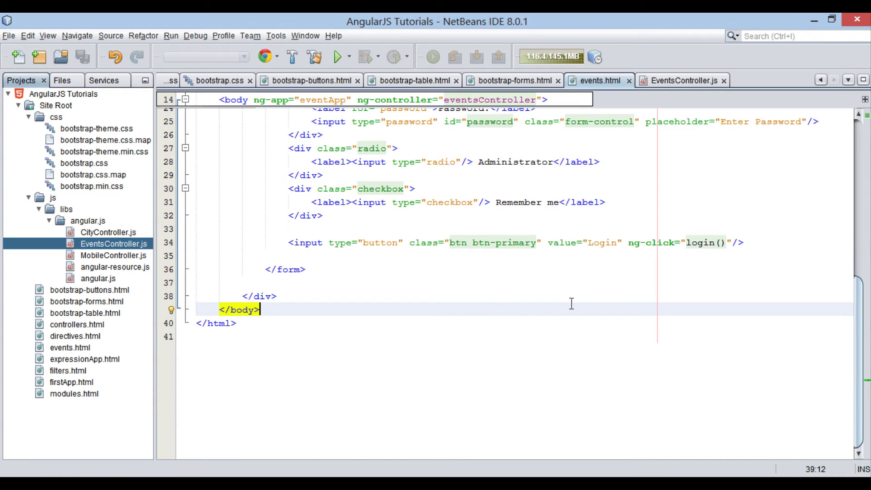
{"action": "scroll", "scroll_direction": "up", "scroll_amount": 3}
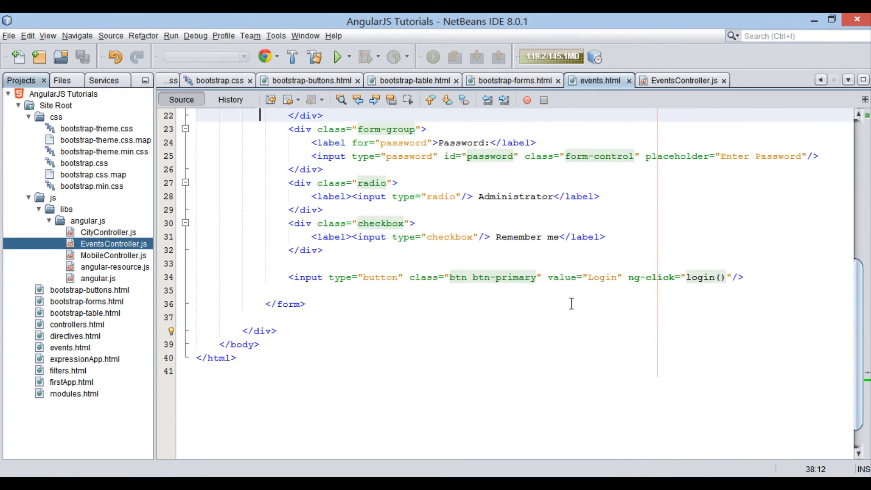
{"action": "scroll", "scroll_direction": "up", "scroll_amount": 3}
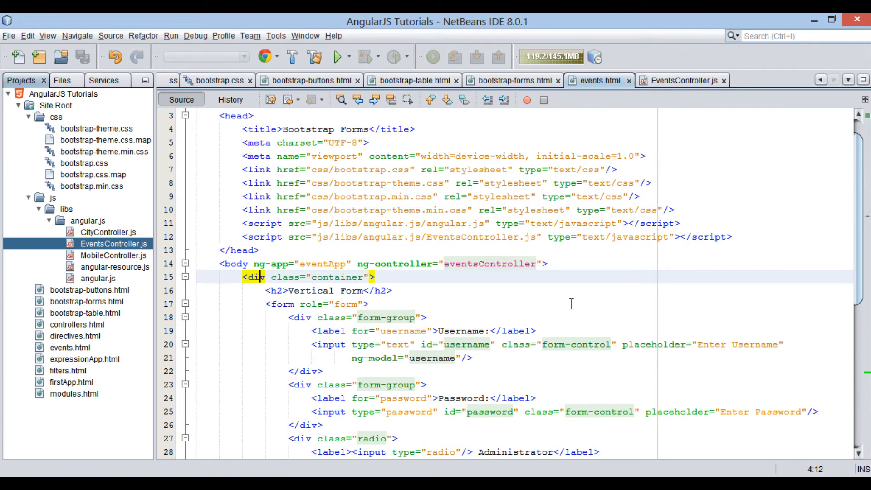
Insert a paragraph holding a btn-primary 'Show' button with ng-click="display" above the container div
{"action": "left_click", "coordinate": [336, 277]}
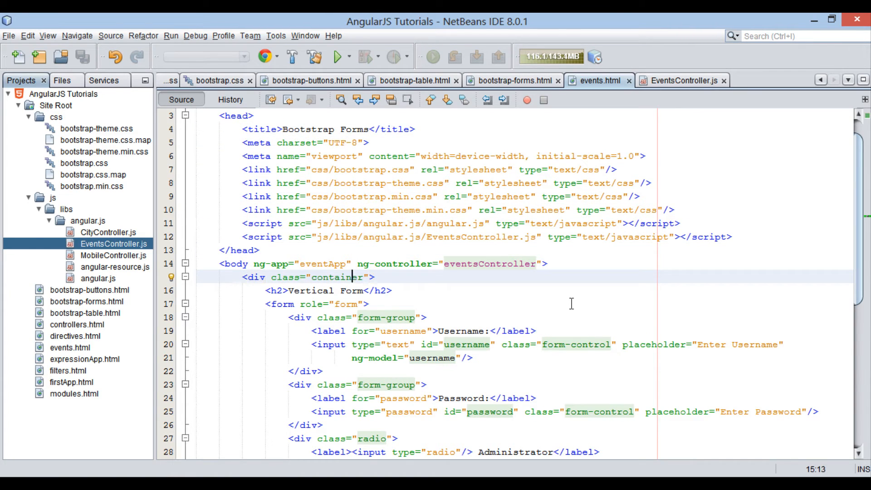
{"action": "left_click", "coordinate": [253, 276]}
{"action": "type", "text": "<p></p>"}
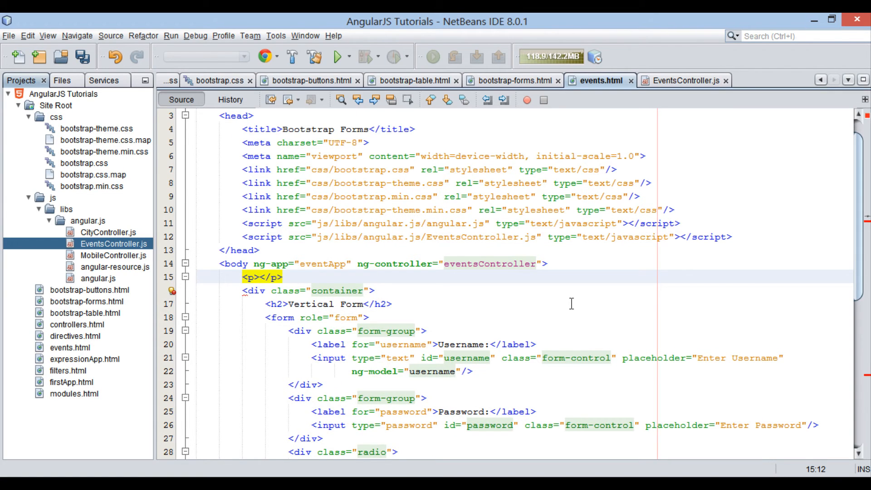
{"action": "type", "text": "button clas></button"}
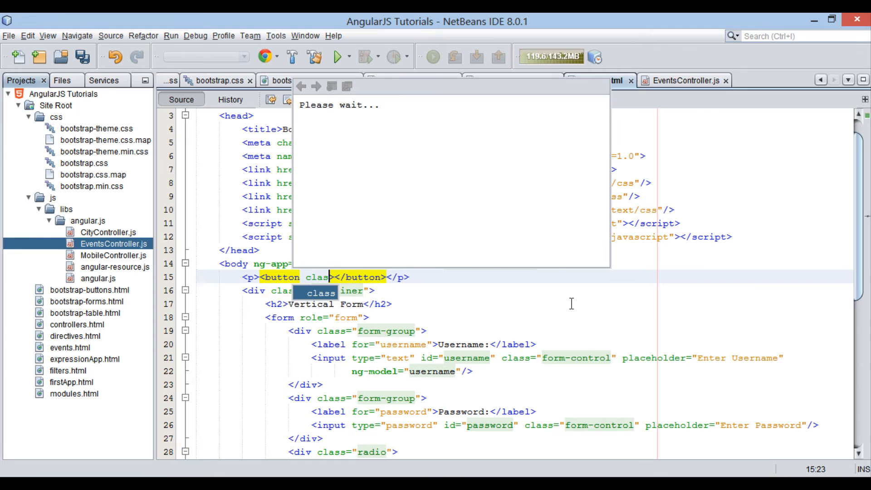
{"action": "type", "text": "btn btn-primary\" ng-click=\"dis\""}
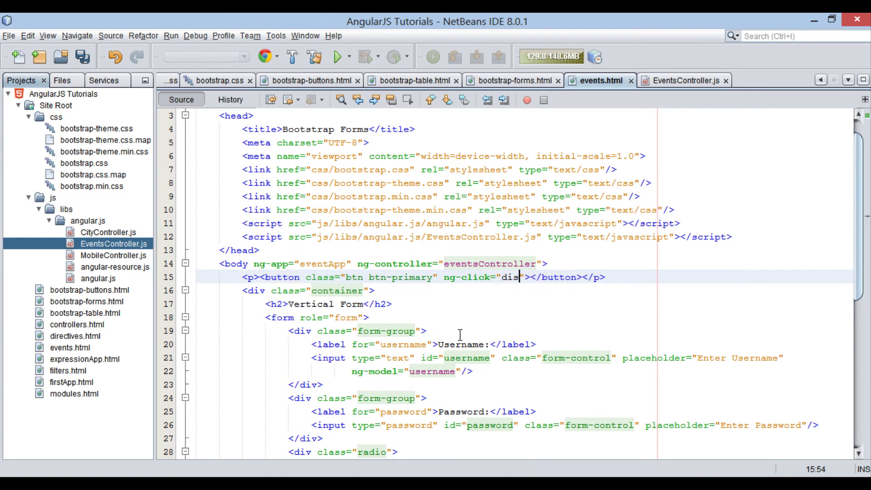
{"action": "type", "text": "play"}
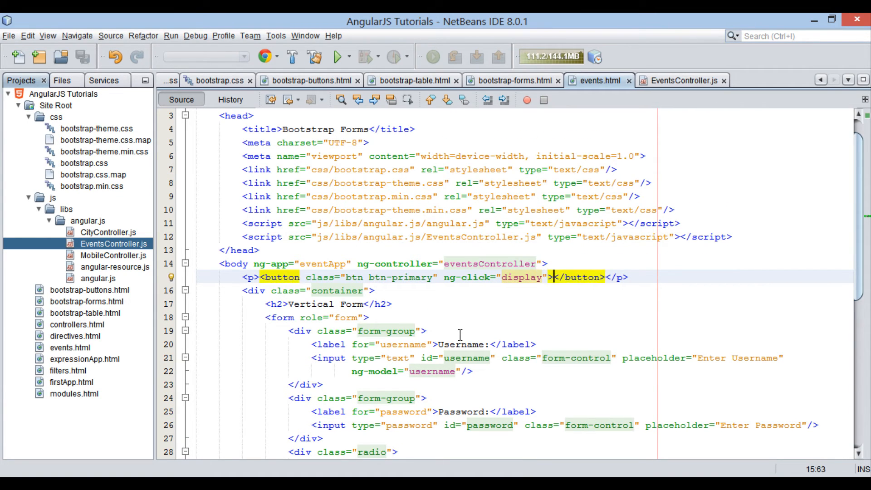
{"action": "type", "text": "Show"}
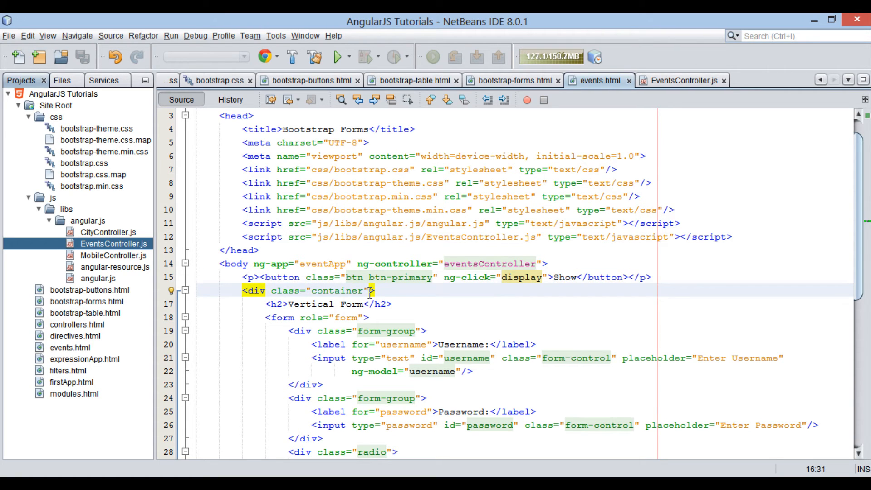
Add ng-show="visible" to the container div in events.html, then return to EventsController.js
{"action": "type", "text": "ng-show=\""}
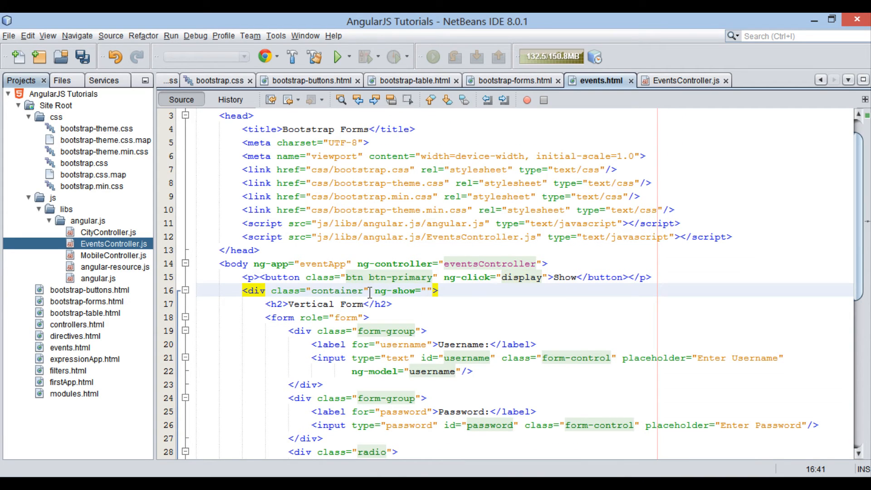
{"action": "type", "text": "v"}
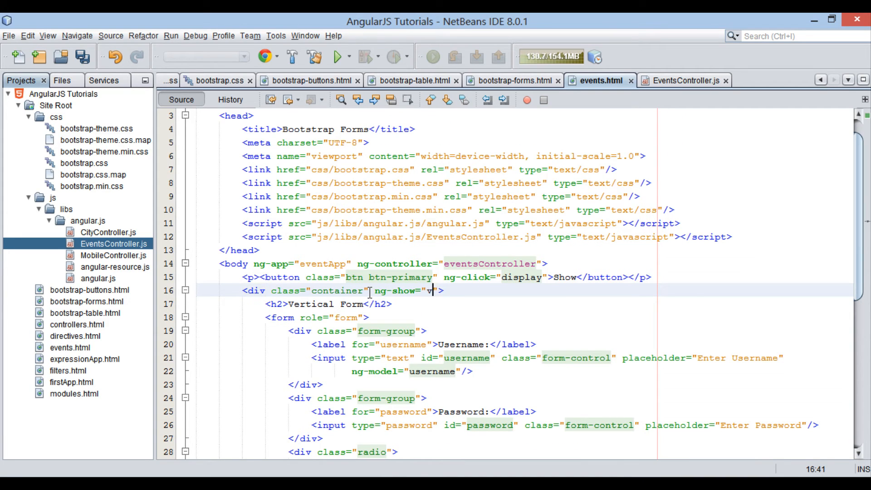
{"action": "type", "text": "isible"}
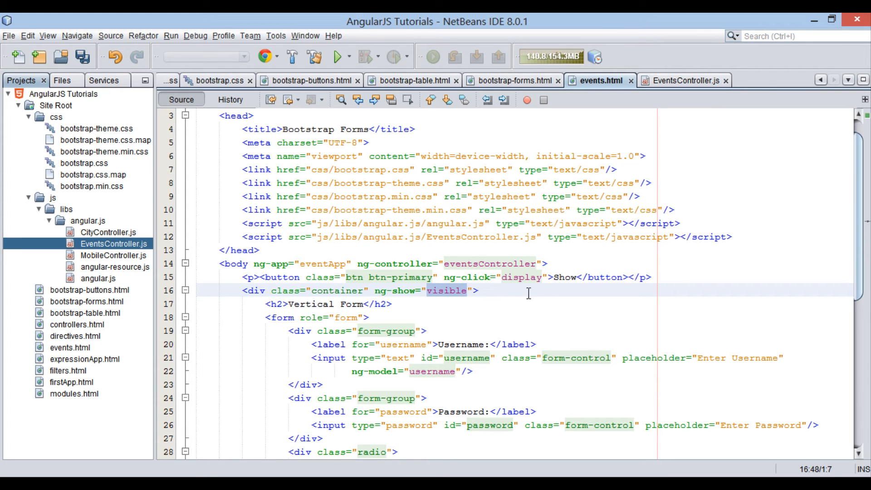
{"action": "left_click", "coordinate": [680, 81]}
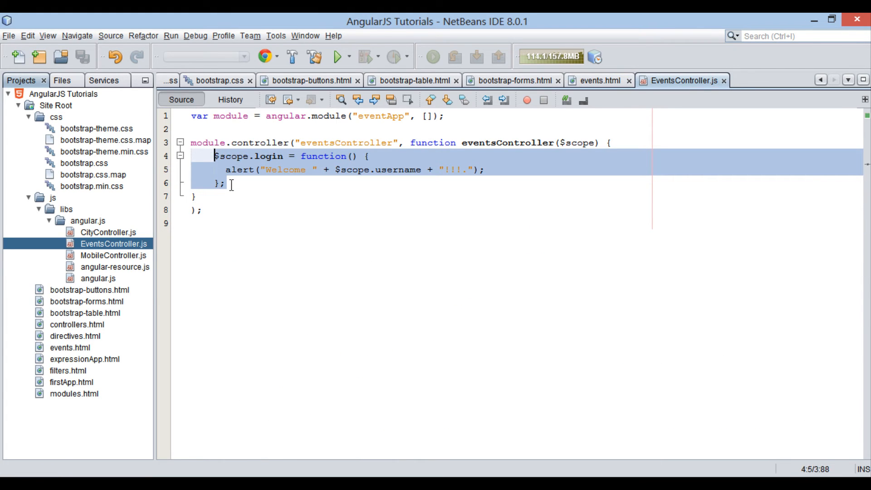
Rename the controller function to display with body $scope.visible = !$scope.visible;
{"action": "left_click", "coordinate": [228, 183]}
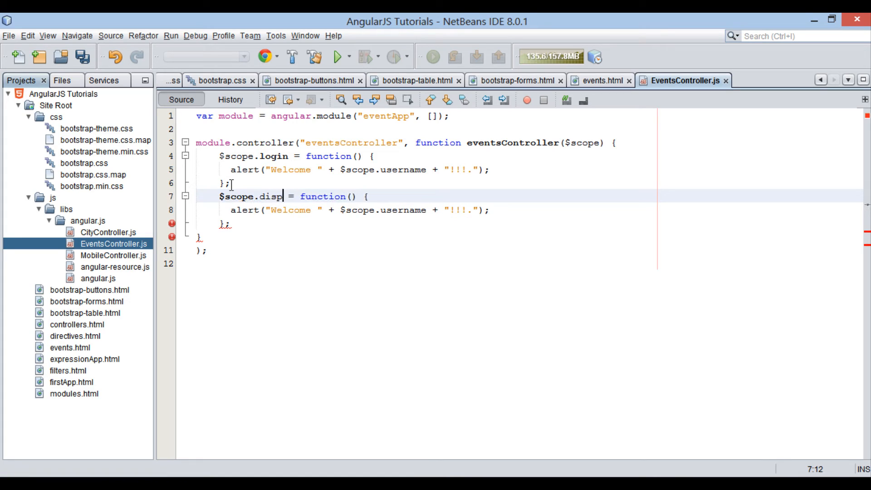
{"action": "type", "text": "lay"}
{"action": "left_click", "coordinate": [426, 209]}
{"action": "type", "text": "$"}
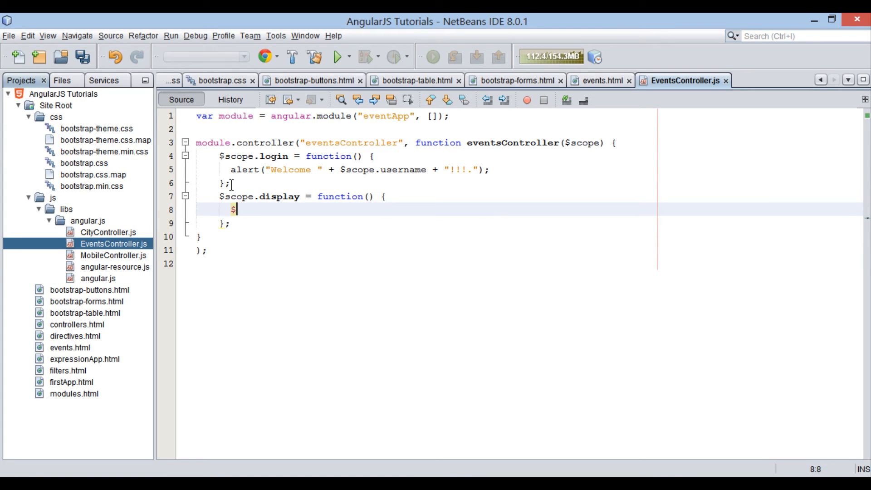
{"action": "type", "text": "scope."}
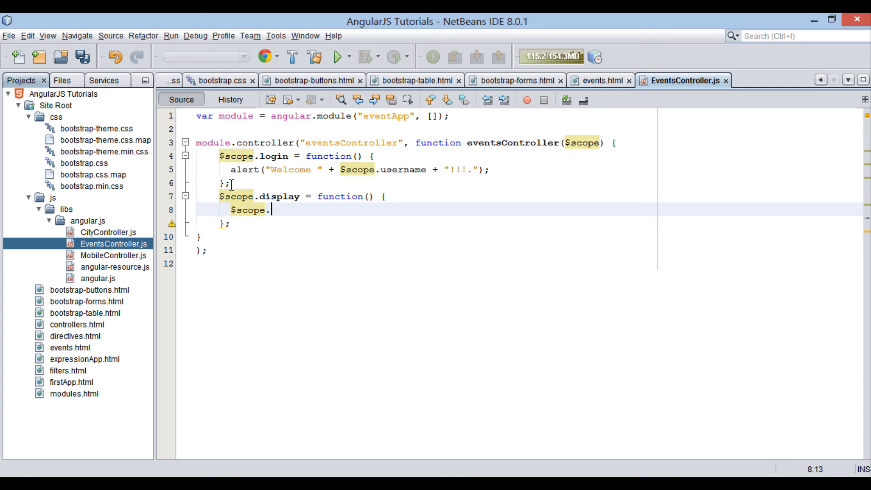
{"action": "type", "text": "visibl"}
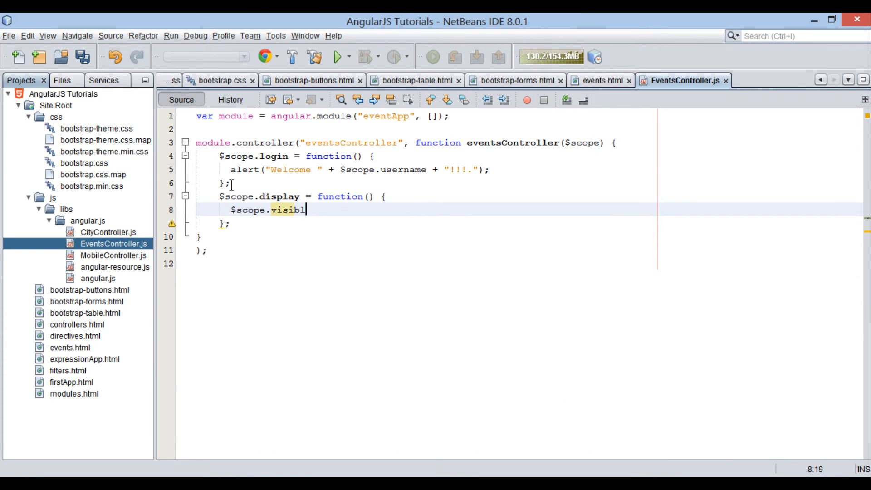
{"action": "type", "text": "e = $"}
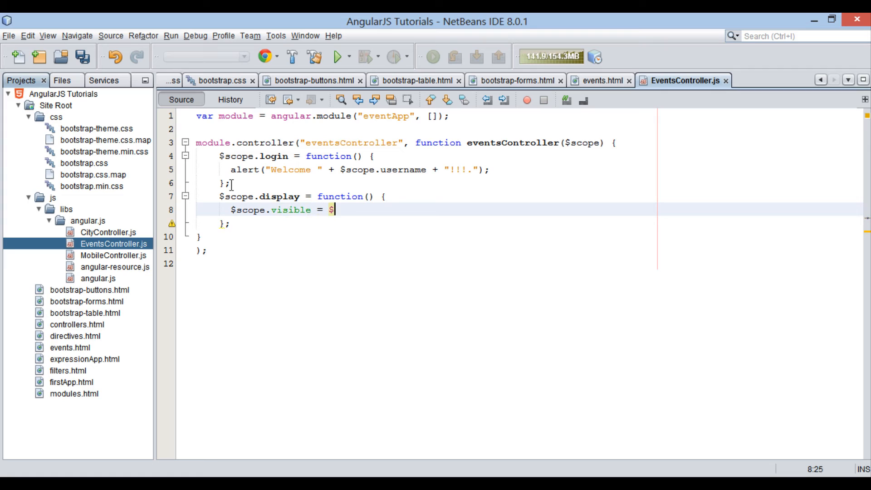
{"action": "type", "text": "scope"}
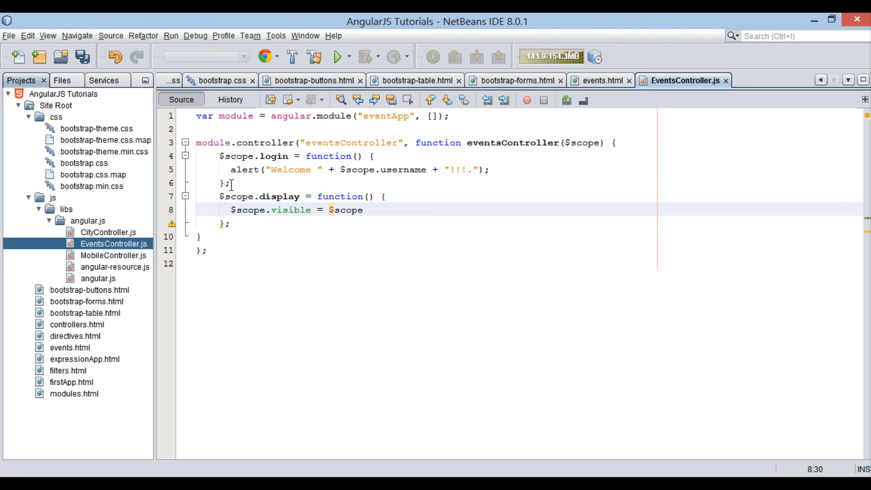
{"action": "type", "text": ".visible;"}
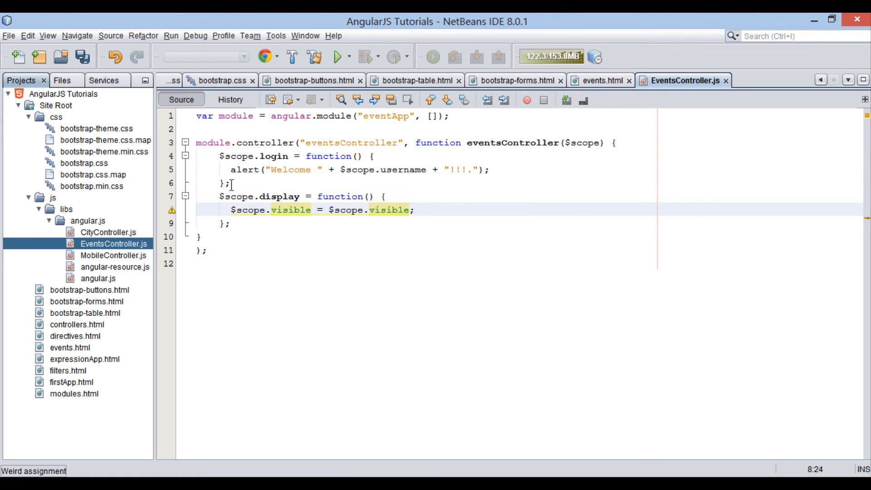
{"action": "type", "text": "!"}
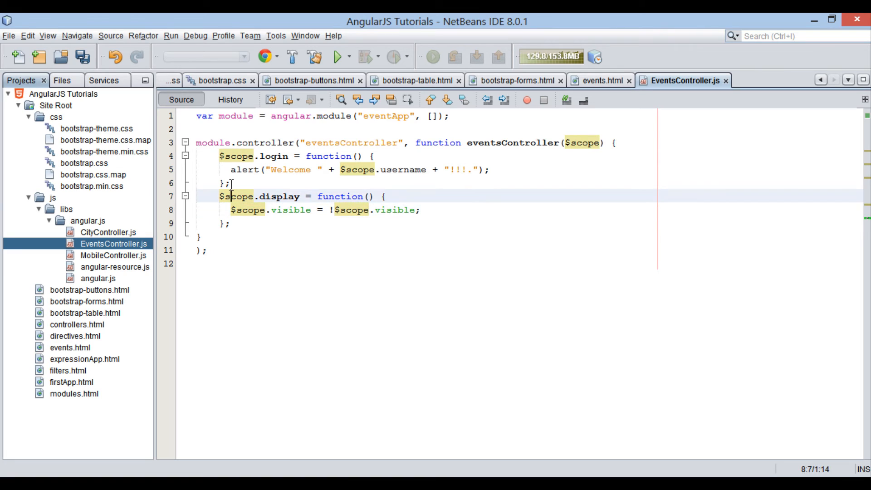
Add $scope.visible = false; above display() and save EventsController.js
{"action": "key", "text": "enter"}
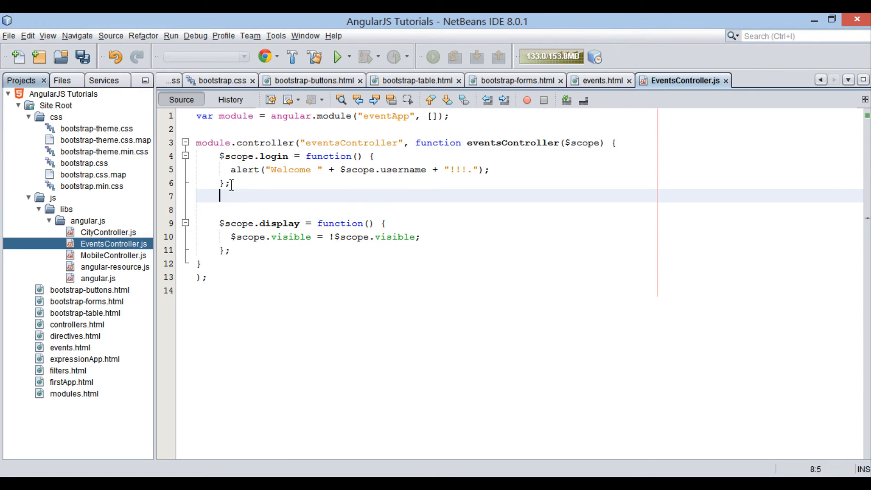
{"action": "type", "text": "$scope.visible"}
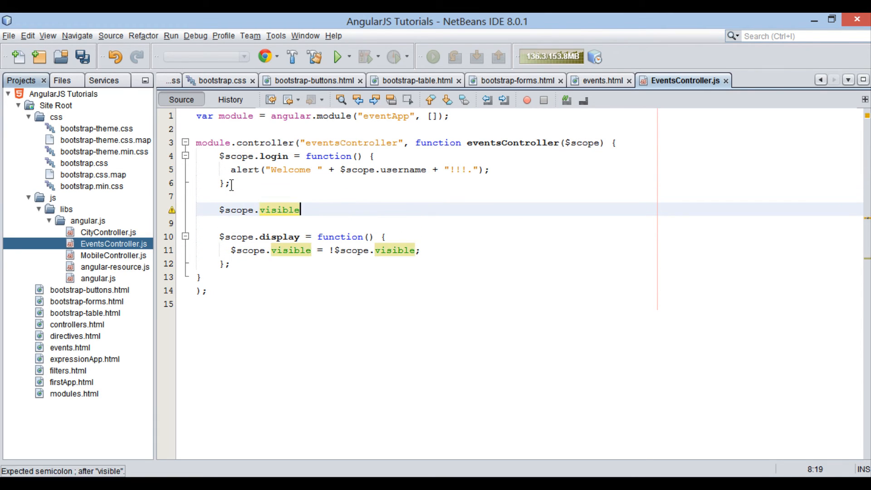
{"action": "type", "text": "= f"}
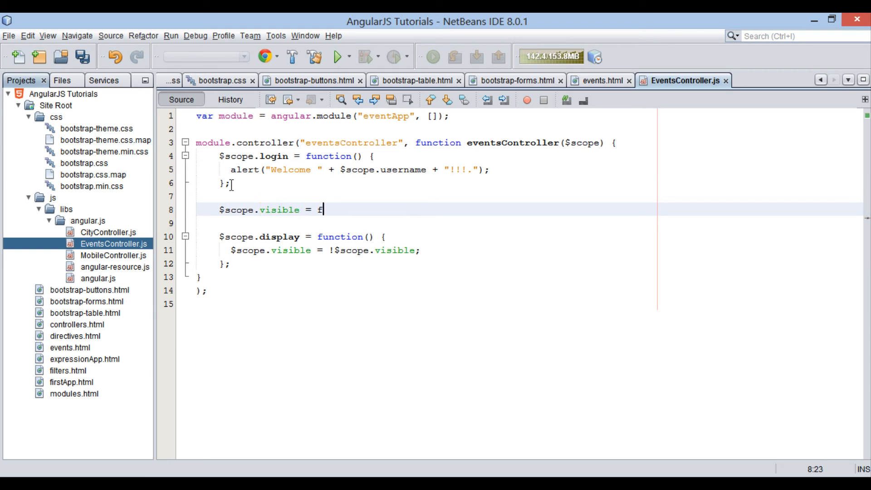
{"action": "type", "text": "alse;"}
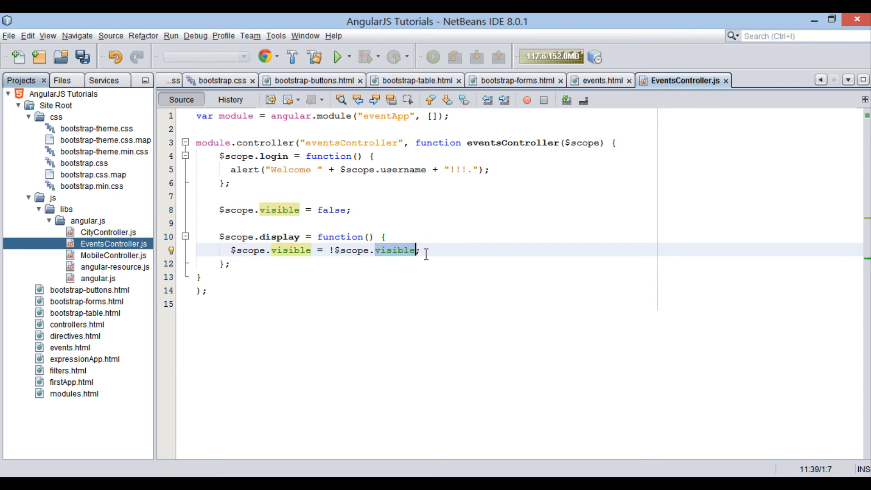
{"action": "key", "text": "ctrl+s"}
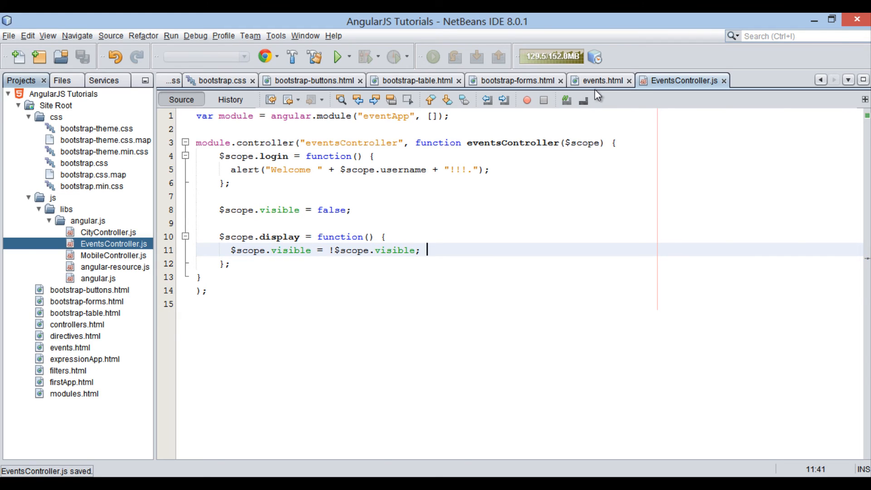
{"action": "left_click", "coordinate": [597, 81]}
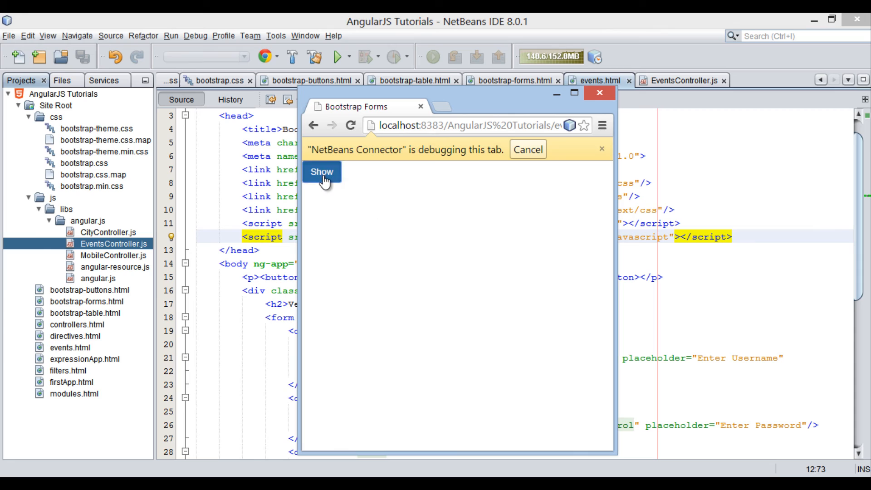
{"action": "left_click", "coordinate": [321, 171]}
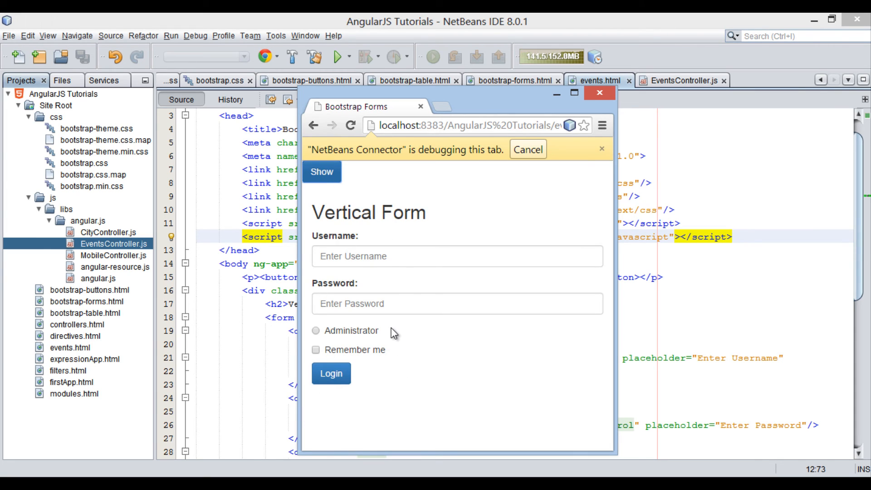
{"action": "mouse_move", "coordinate": [331, 191]}
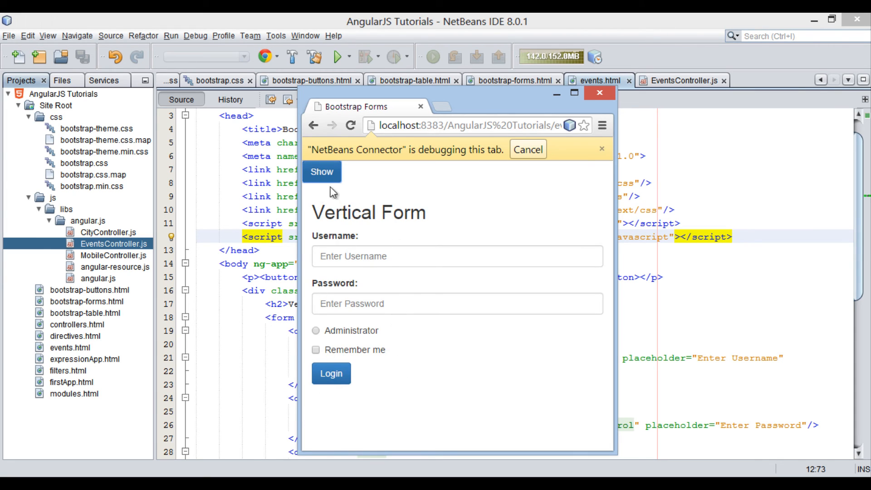
{"action": "left_click", "coordinate": [321, 171]}
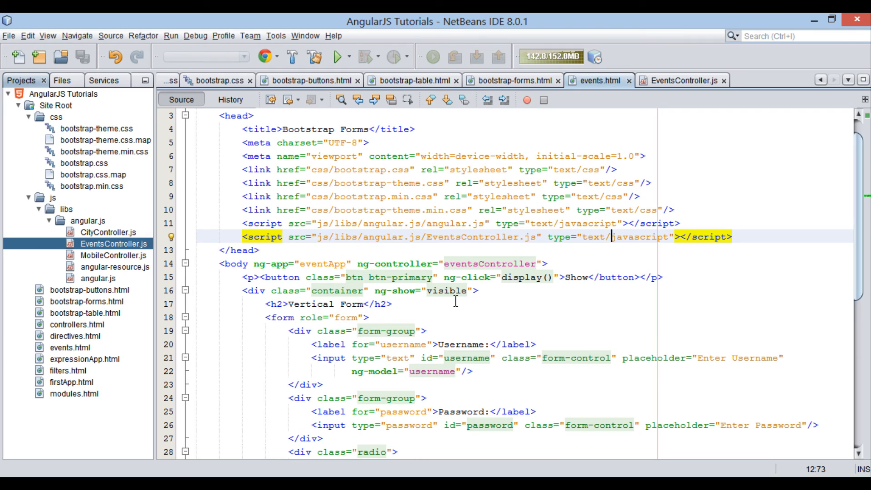
Change the container div's ng-show="visible" to ng-hide="visible", then return to EventsController.js
{"action": "left_click", "coordinate": [480, 290]}
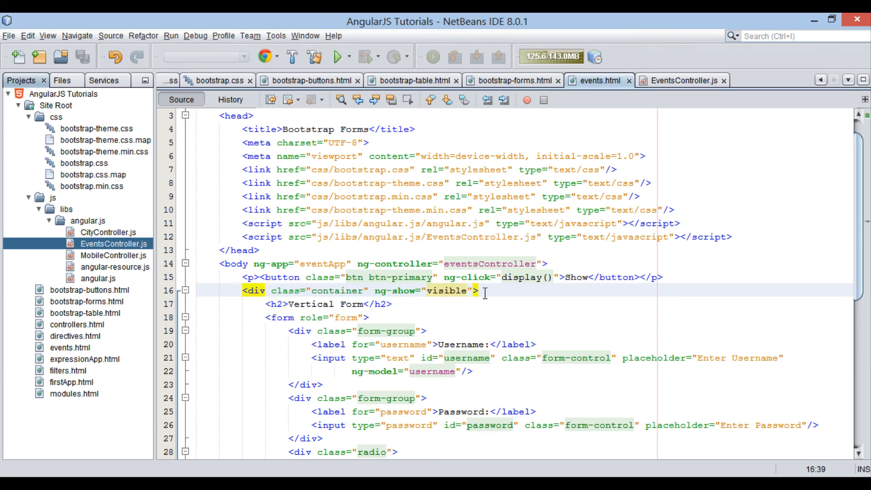
{"action": "type", "text": "ng-hide"}
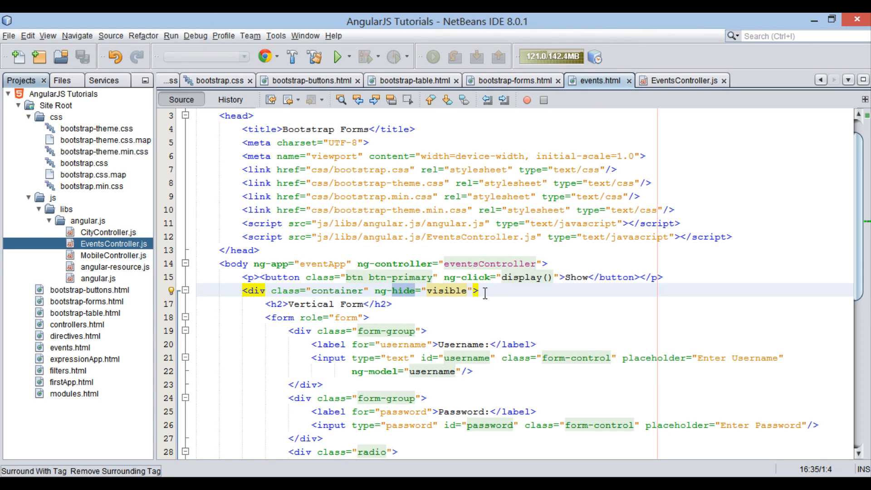
{"action": "left_click", "coordinate": [681, 80]}
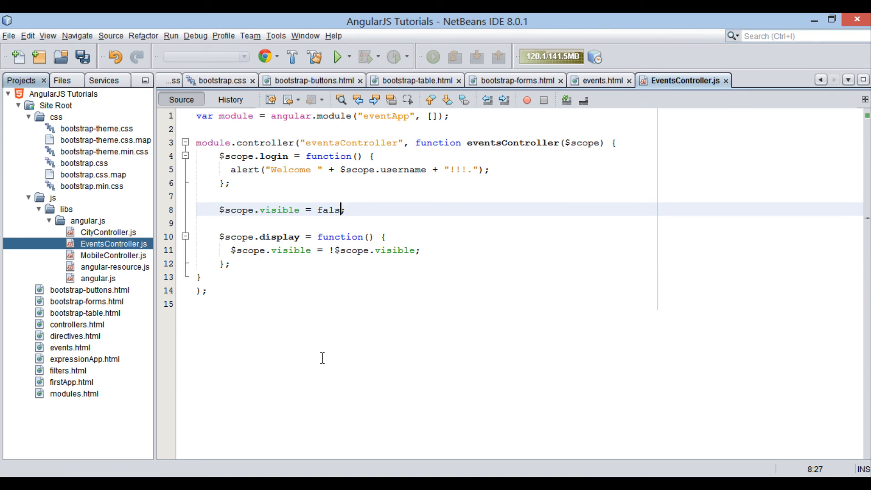
Initialise $scope.visible to true in EventsController.js, save, and return to events.html
{"action": "type", "text": "tru"}
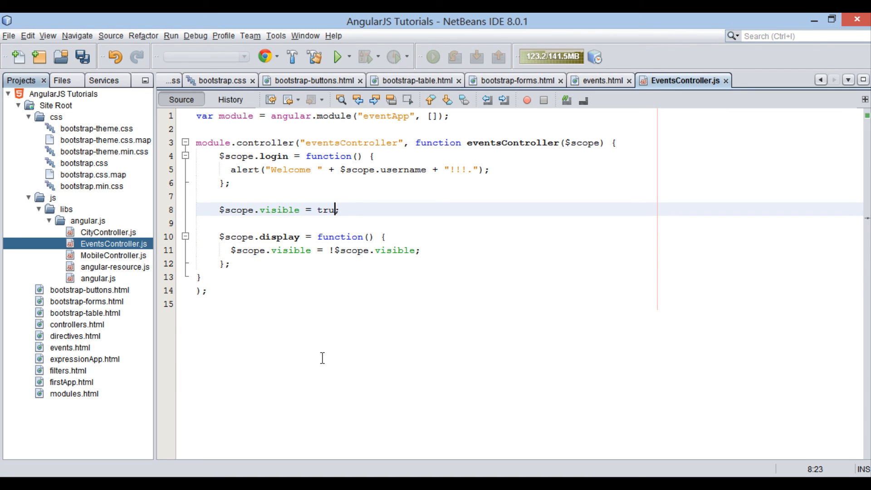
{"action": "type", "text": "e"}
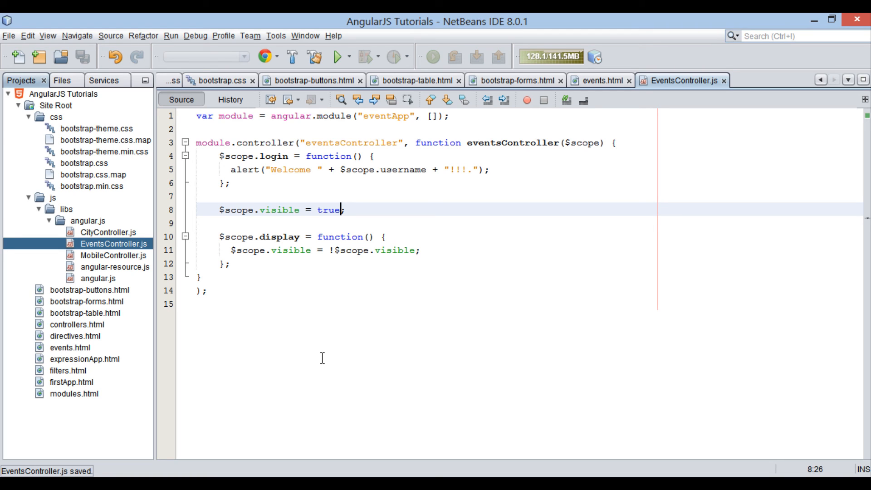
{"action": "mouse_move", "coordinate": [372, 403]}
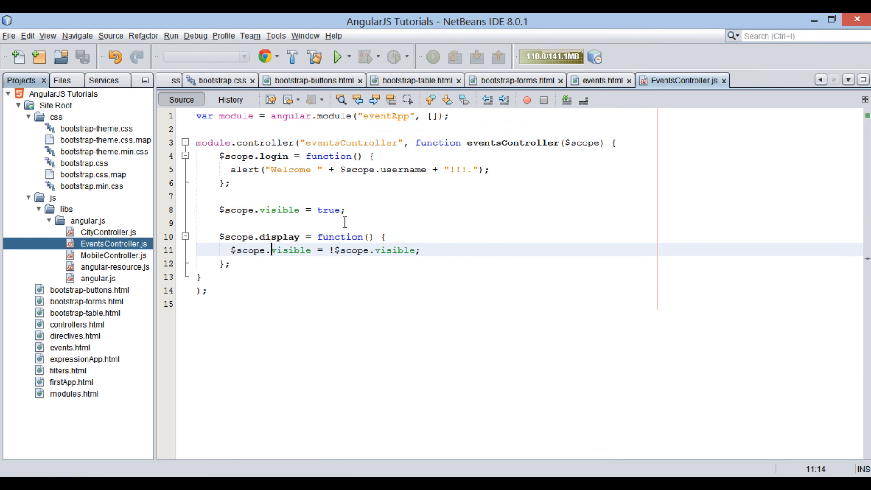
{"action": "left_click", "coordinate": [599, 81]}
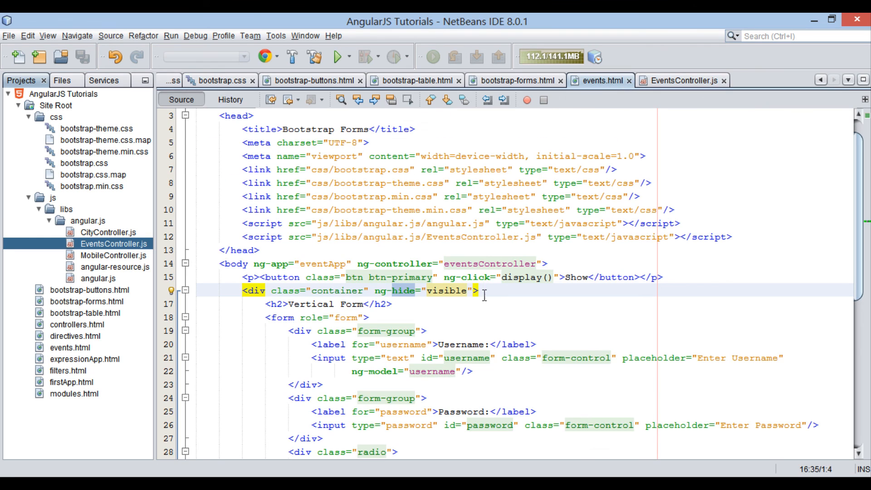